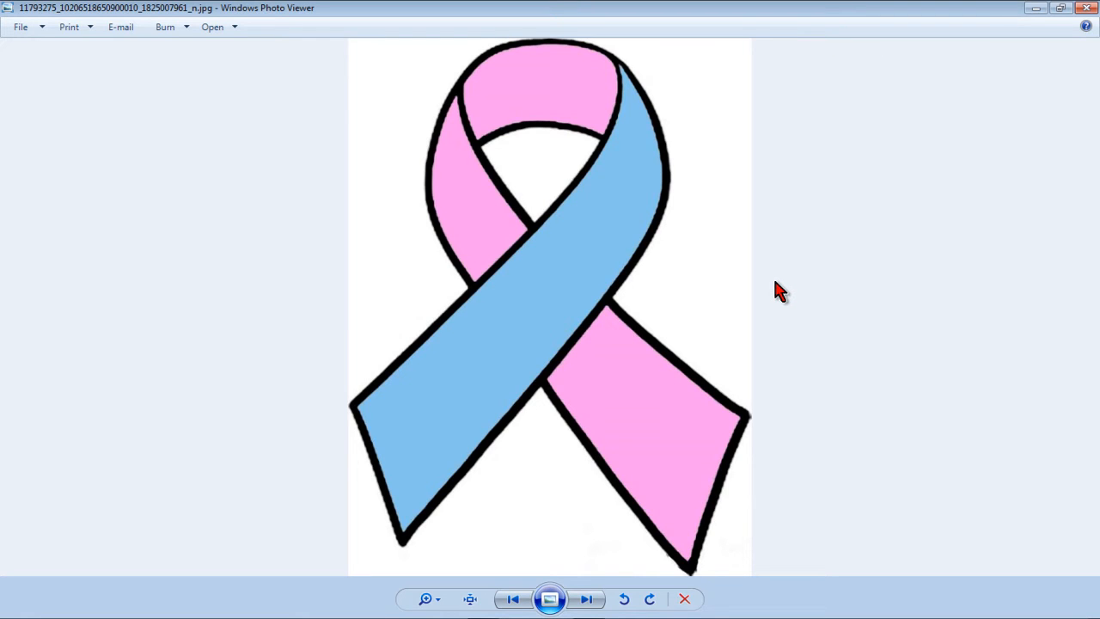
mouse_move(758, 324)
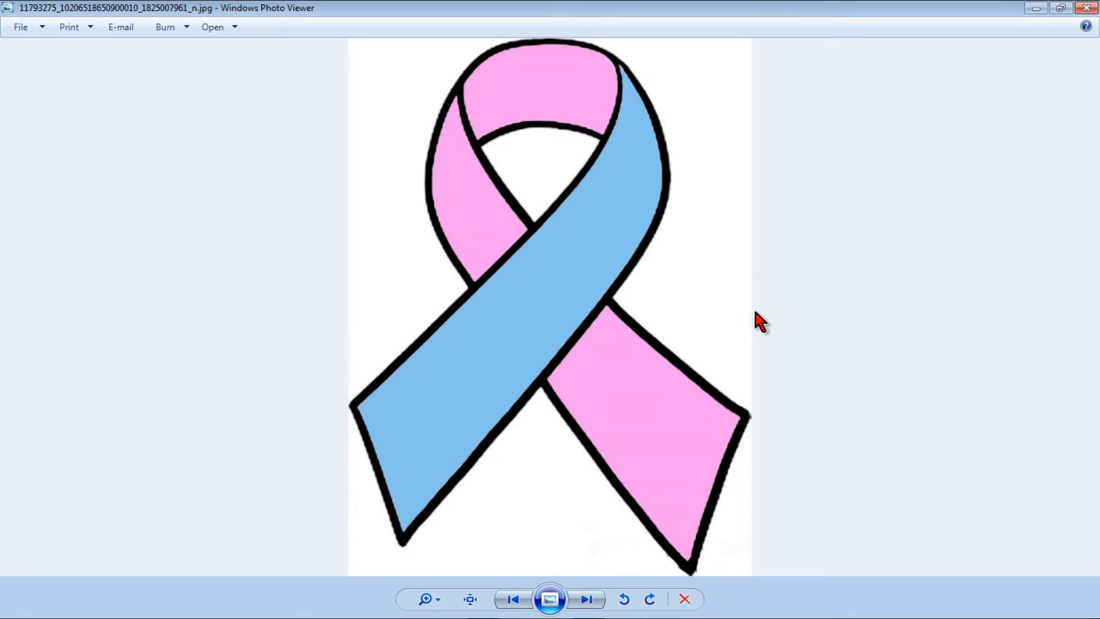
mouse_move(794, 330)
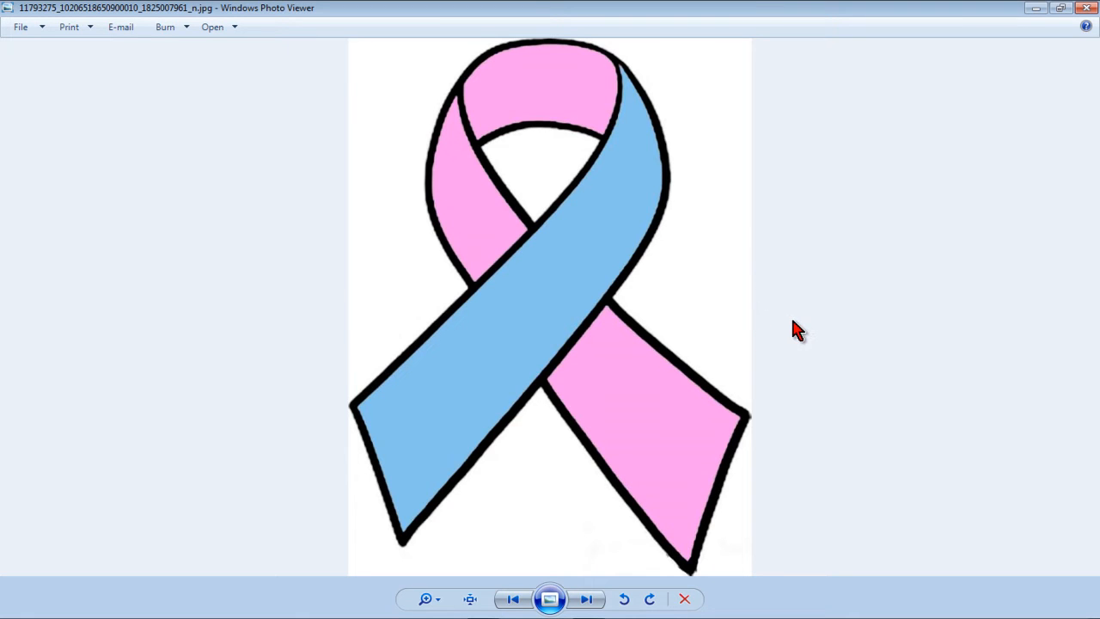
mouse_move(731, 261)
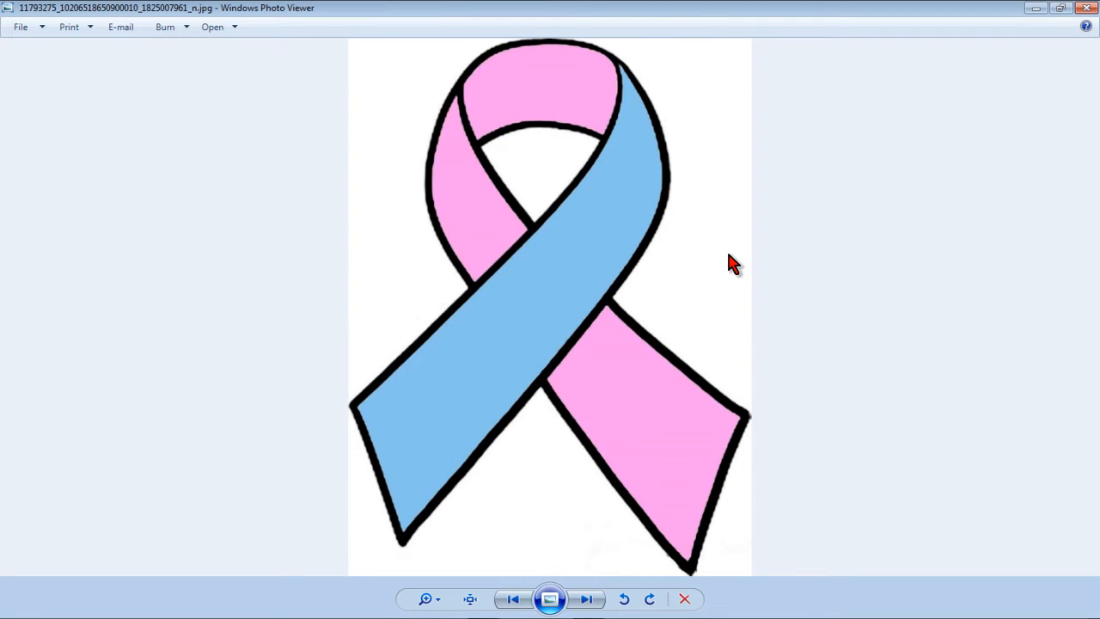
mouse_move(477, 206)
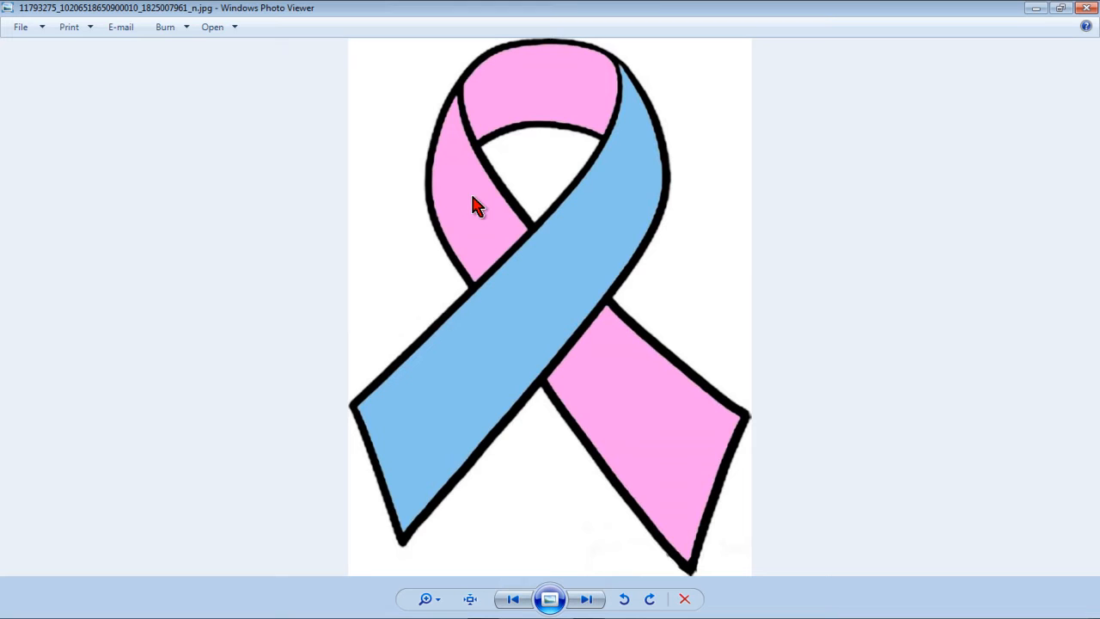
mouse_move(633, 177)
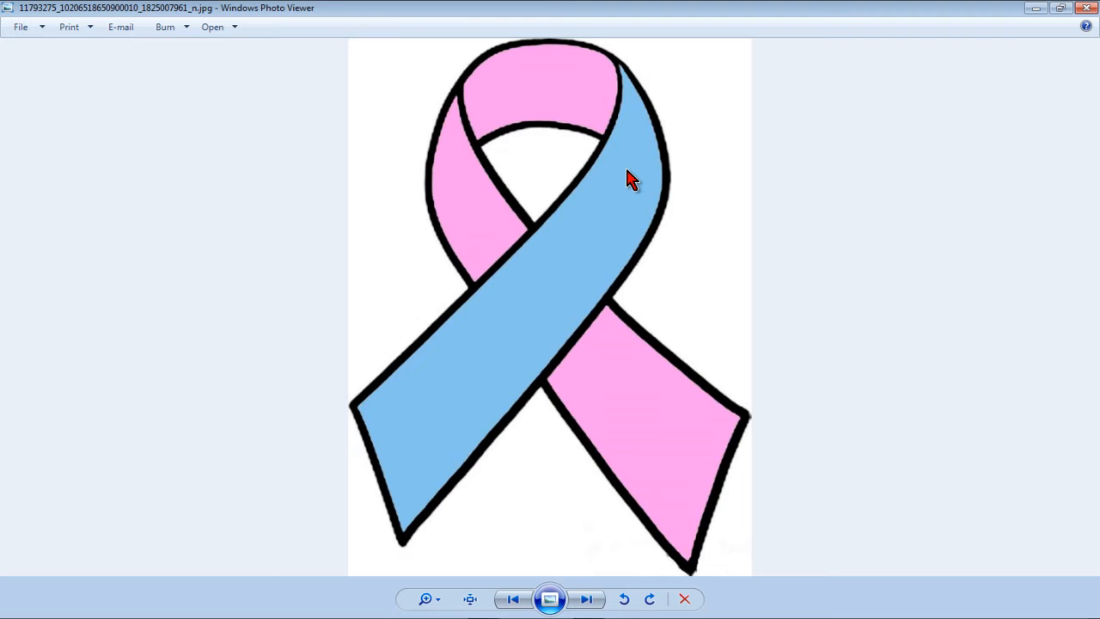
mouse_move(610, 193)
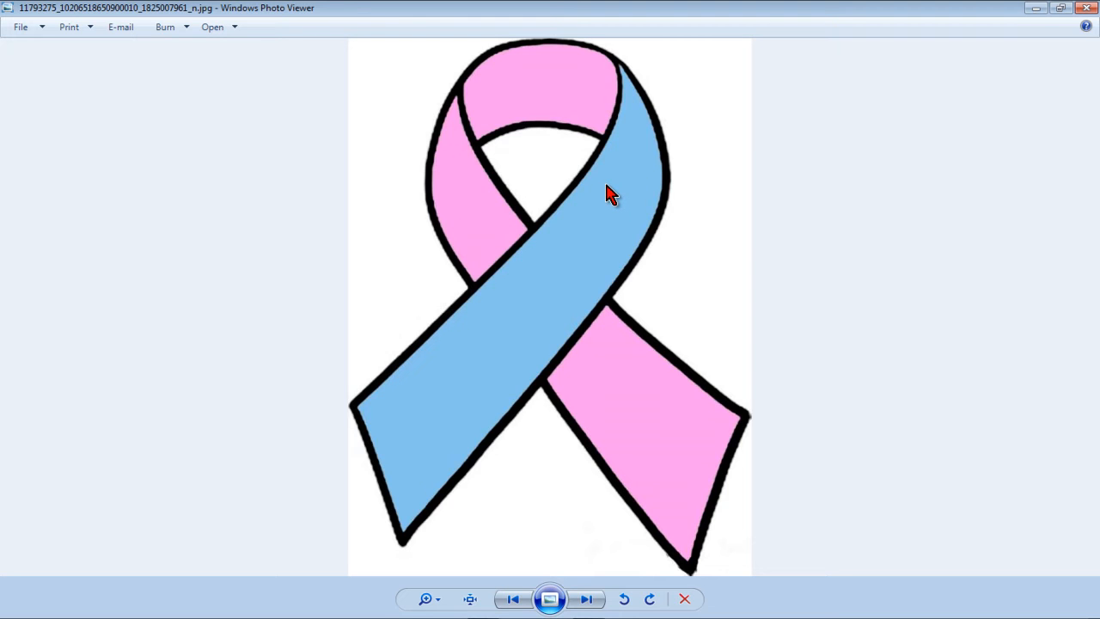
mouse_move(644, 192)
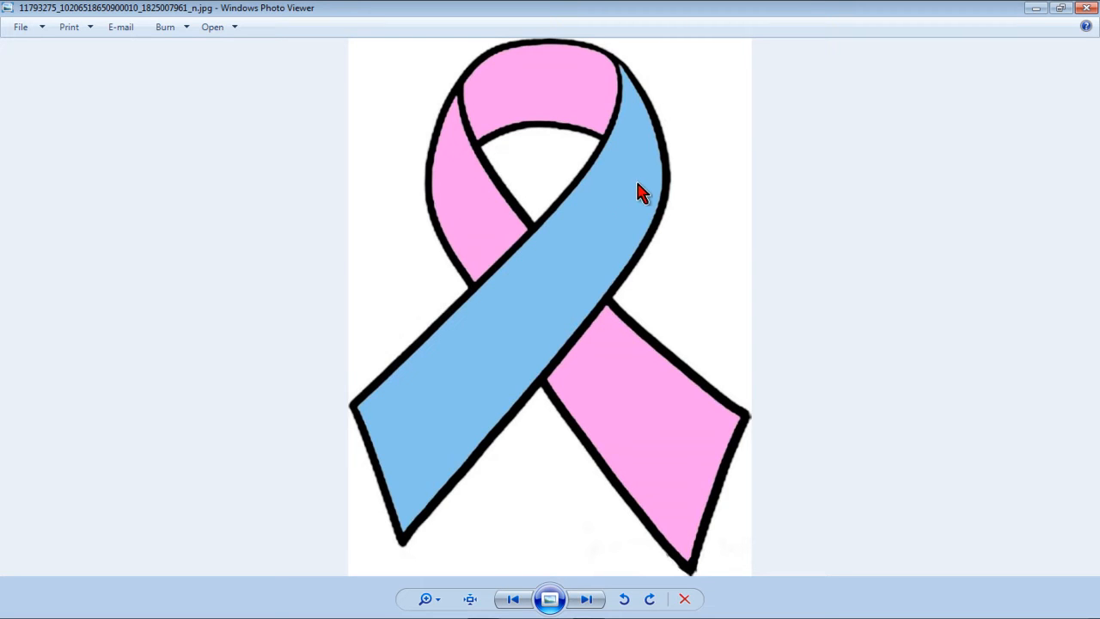
mouse_move(772, 94)
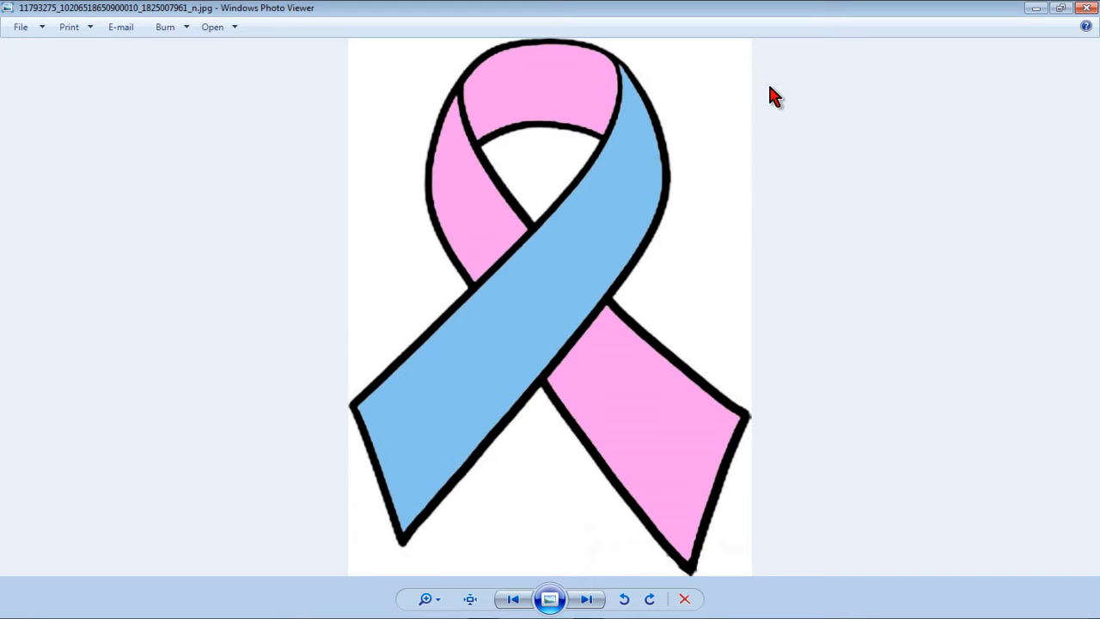
mouse_move(533, 93)
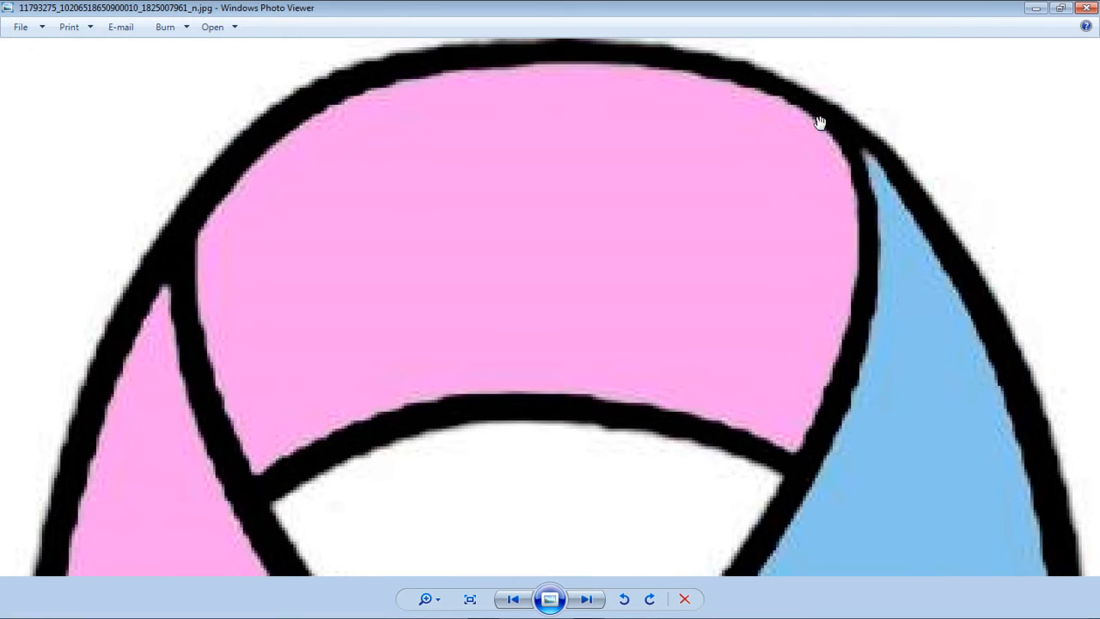
mouse_move(220, 158)
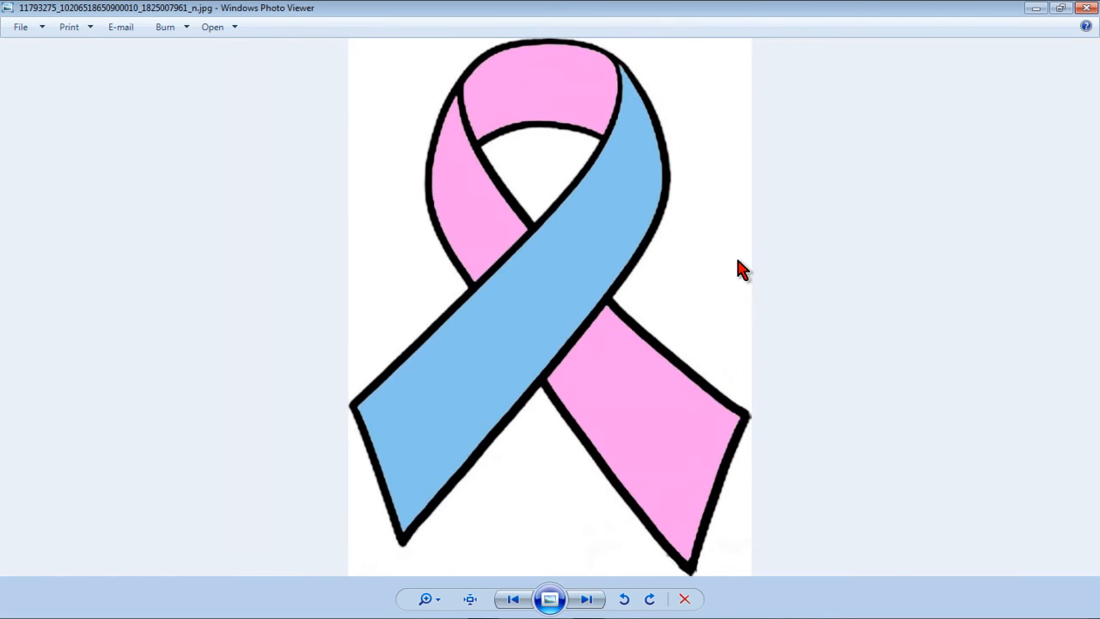
mouse_move(1090, 16)
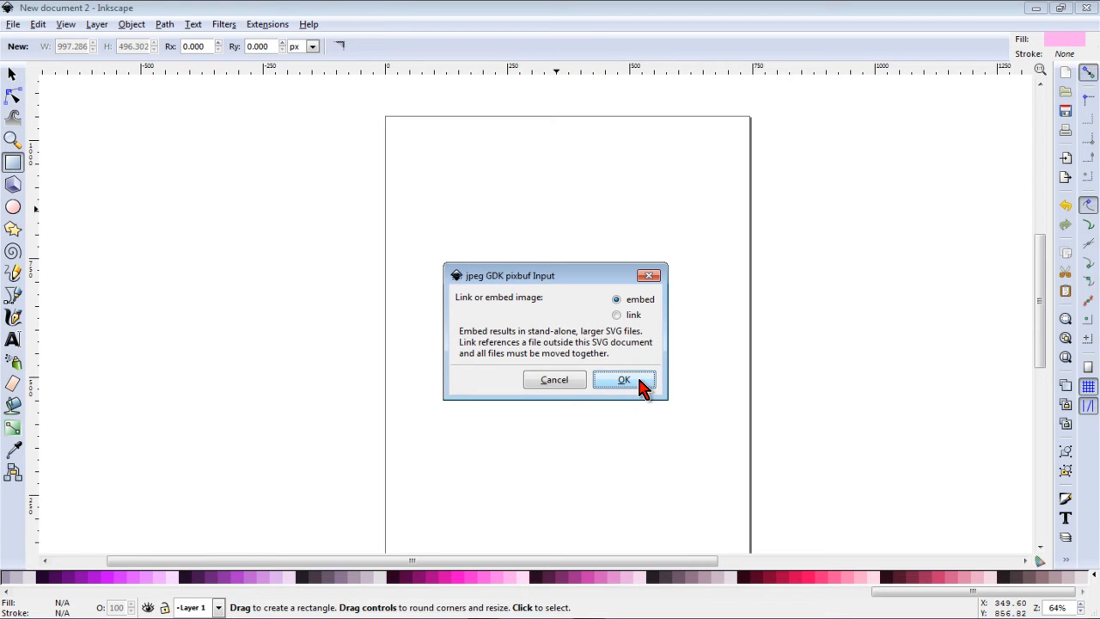
Step: Confirm embedding the imported ribbon JPG onto the page
left_click(624, 380)
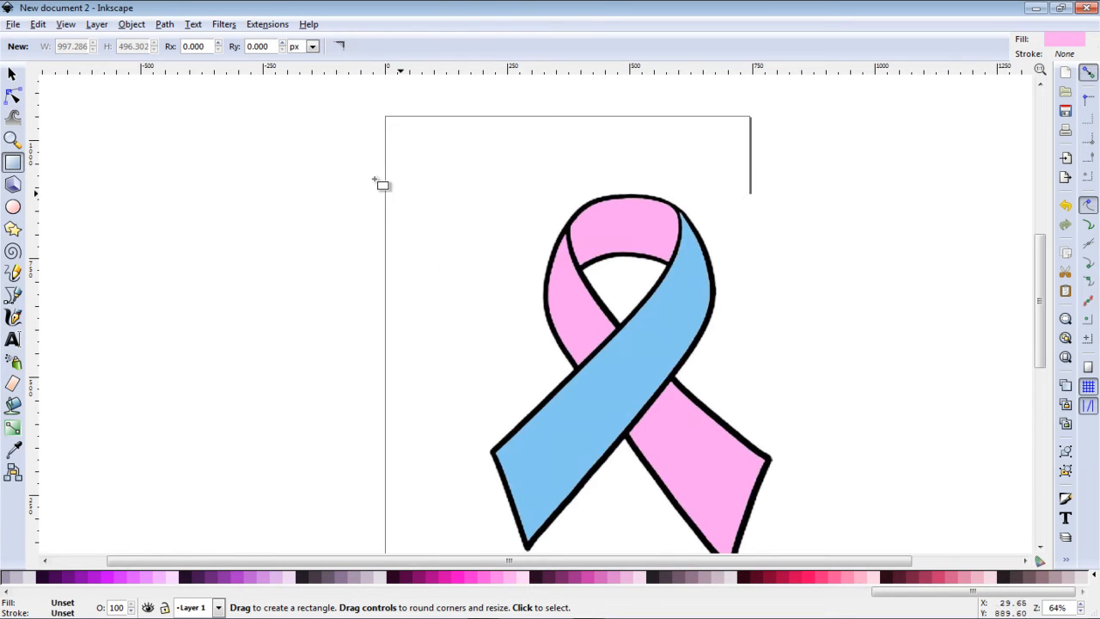
left_click(14, 24)
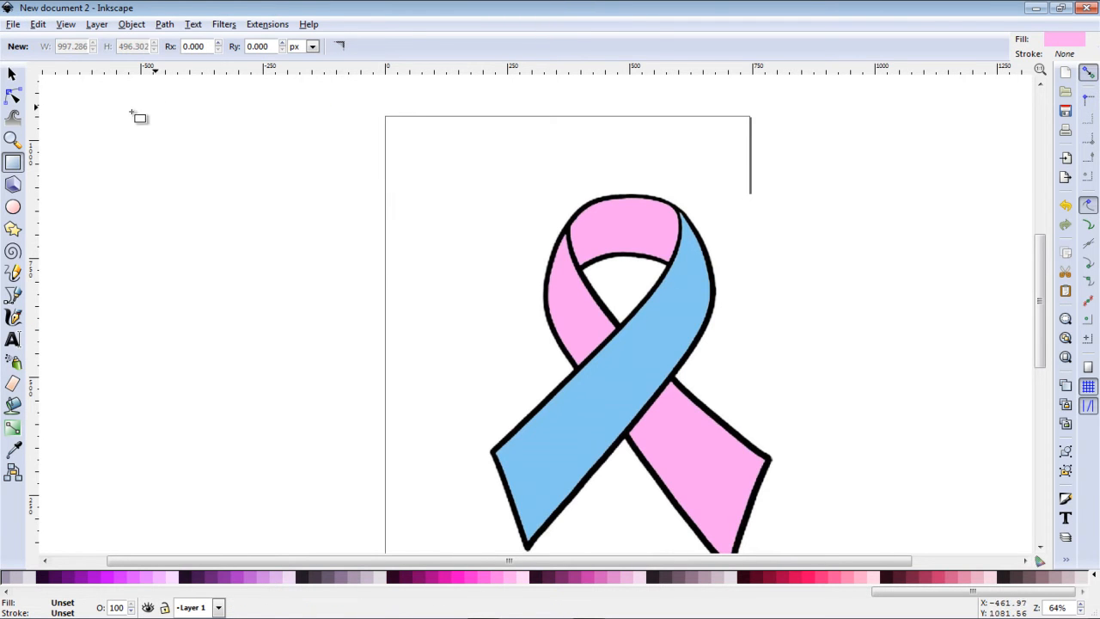
Step: Set Trace Bitmap to a colour trace with fewer scans and refresh the preview
left_click(165, 24)
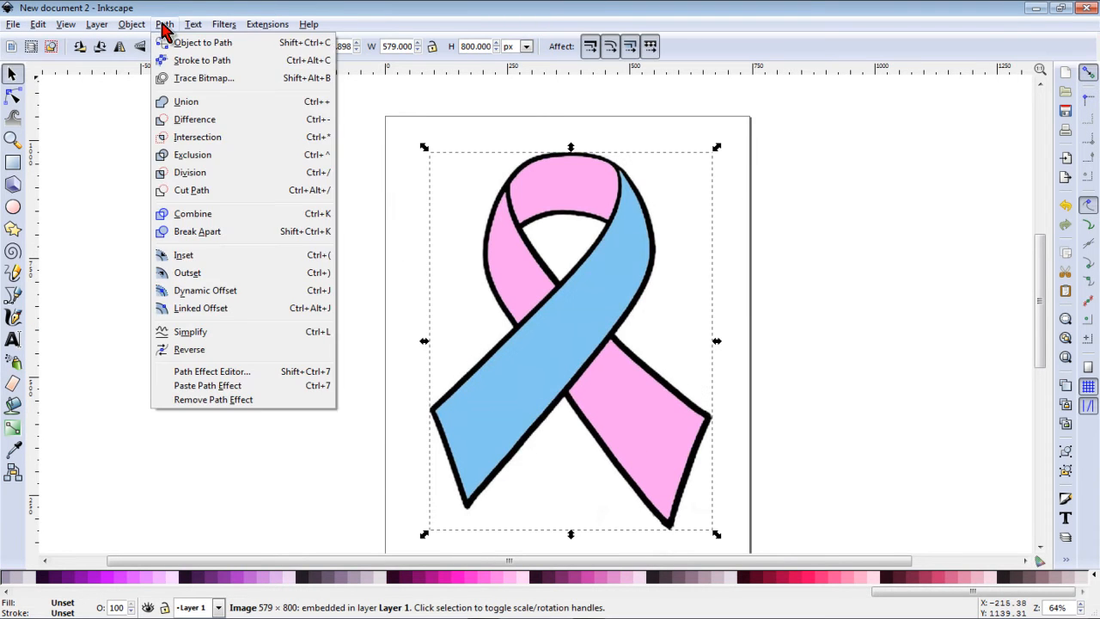
left_click(203, 77)
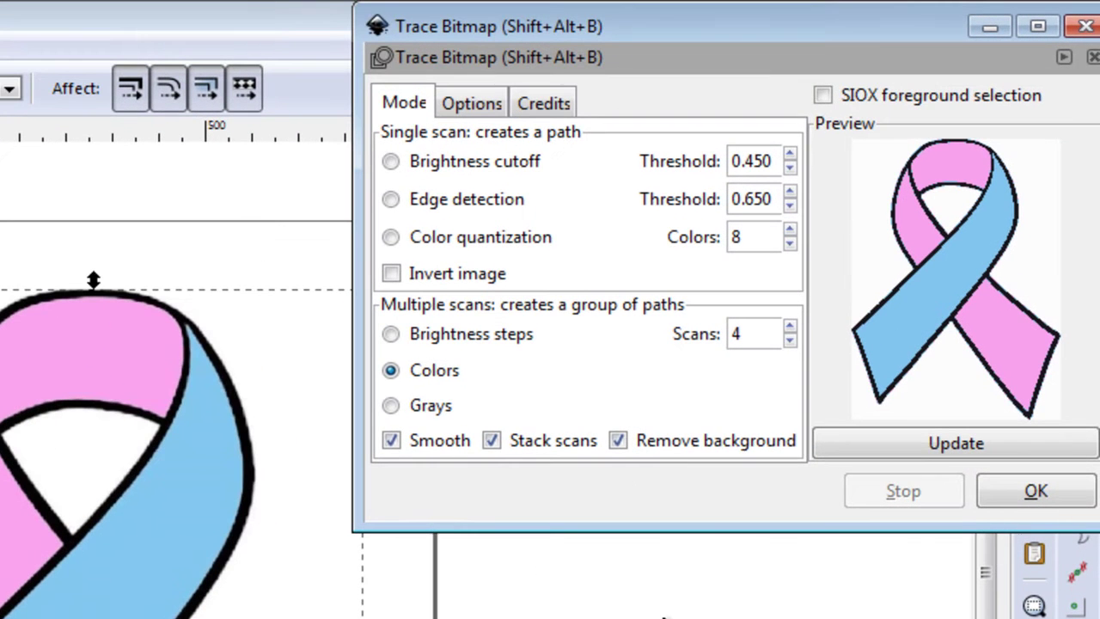
mouse_move(516, 386)
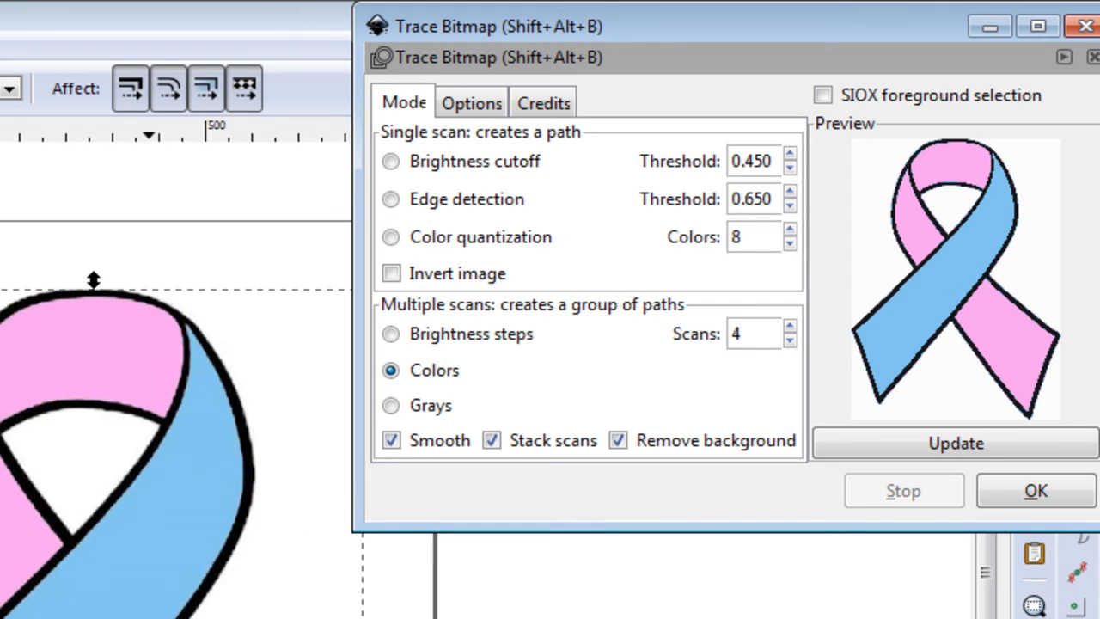
mouse_move(258, 404)
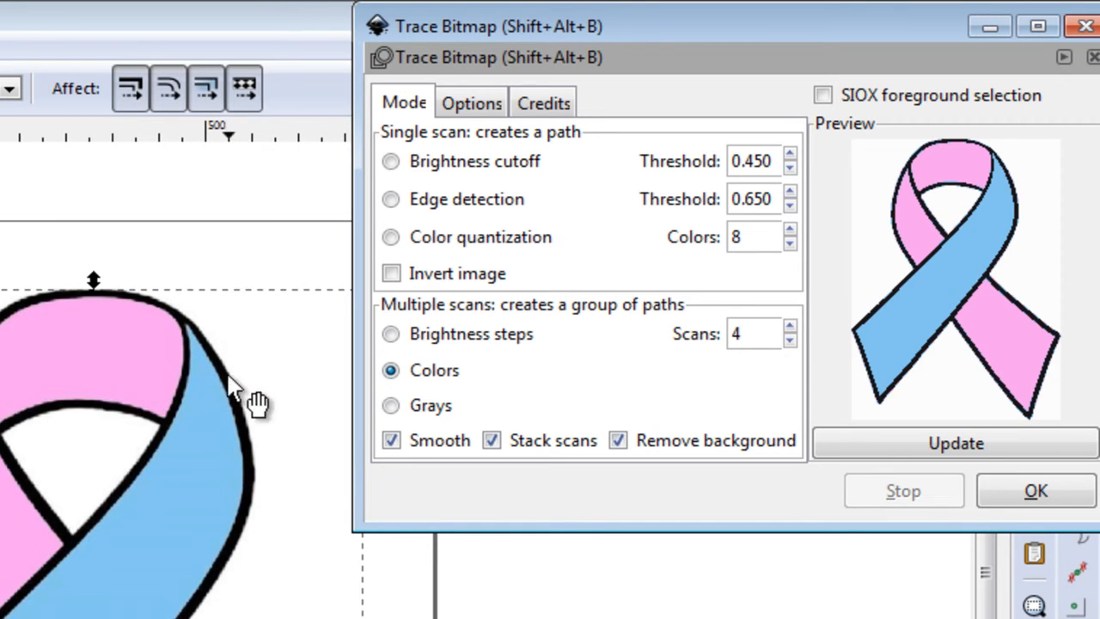
left_click(789, 341)
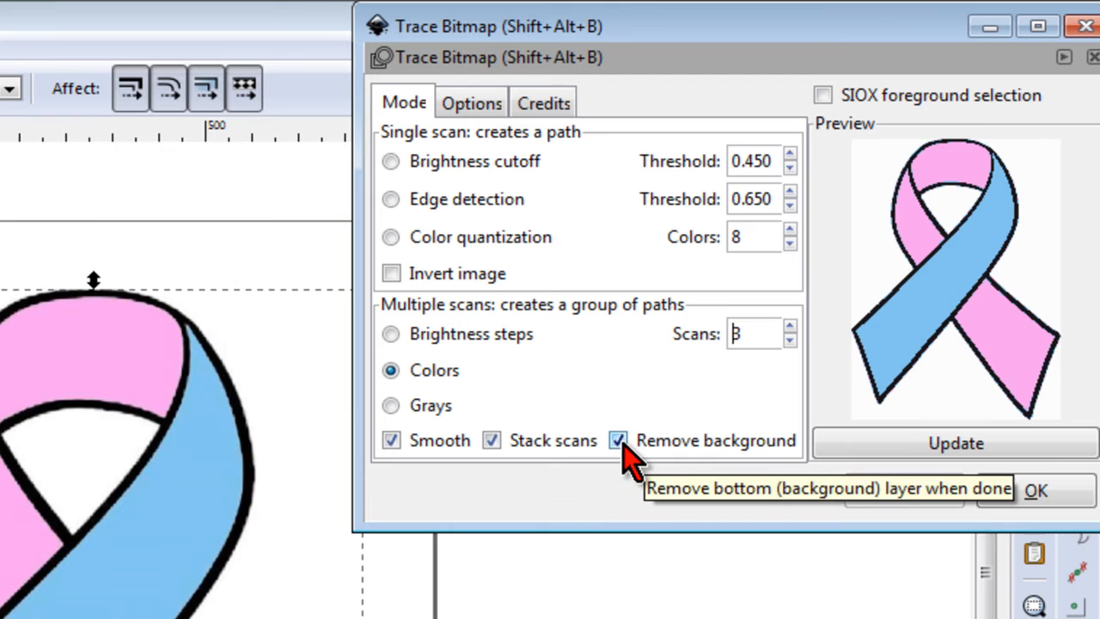
left_click(956, 443)
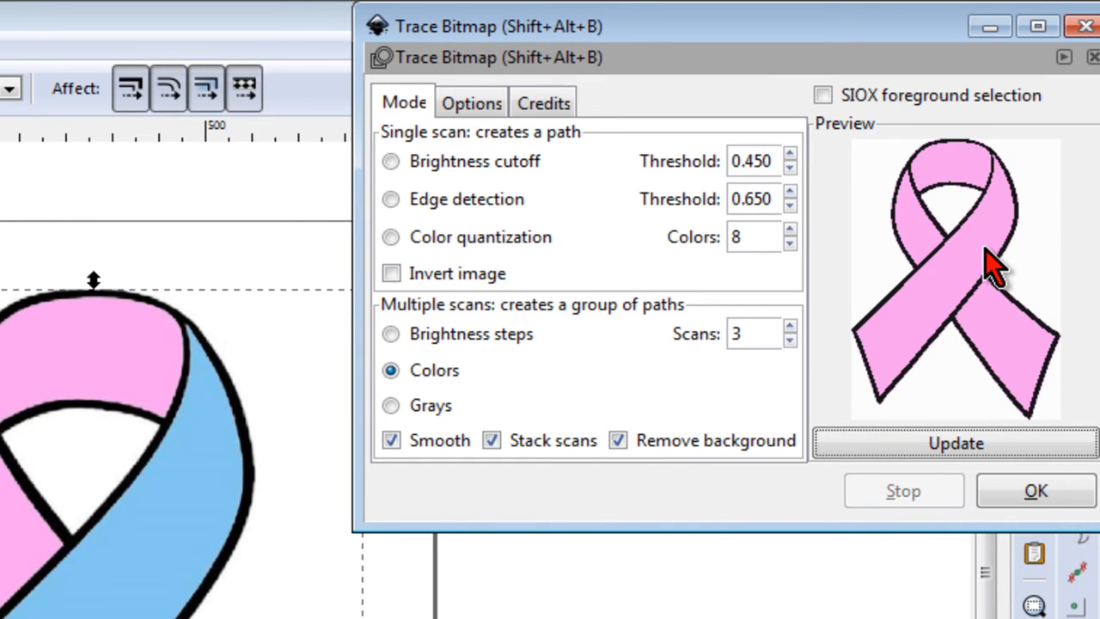
mouse_move(932, 255)
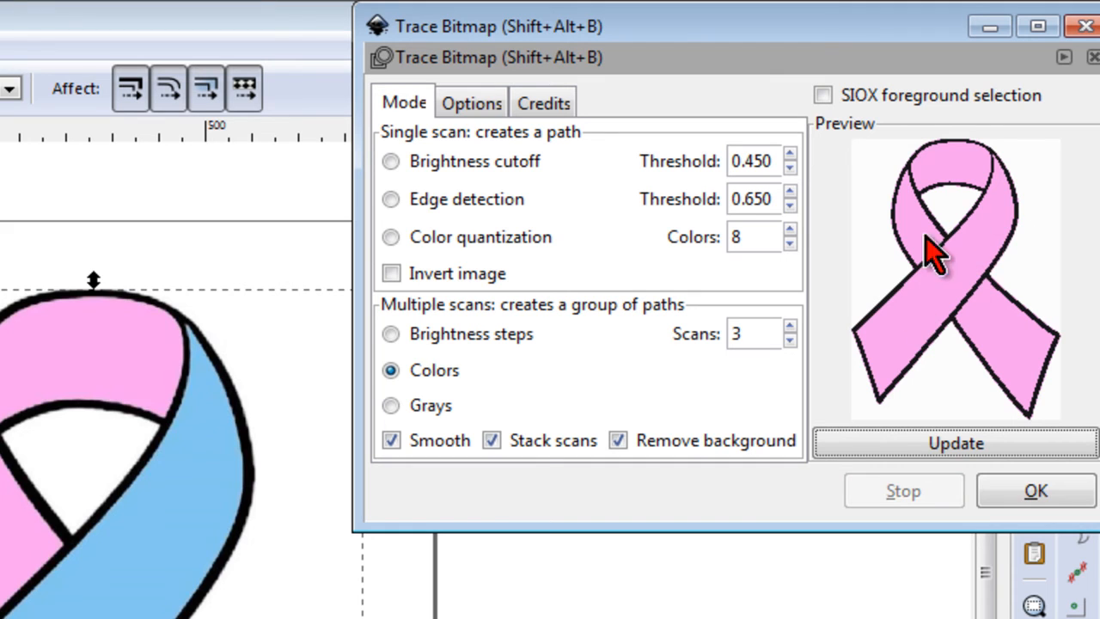
mouse_move(942, 336)
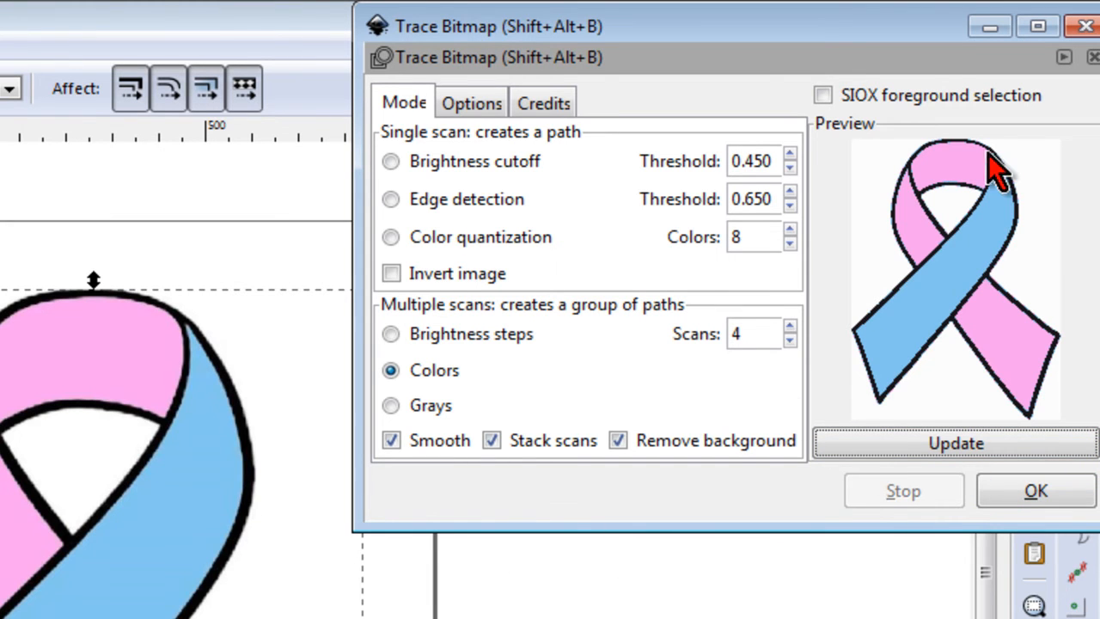
mouse_move(962, 296)
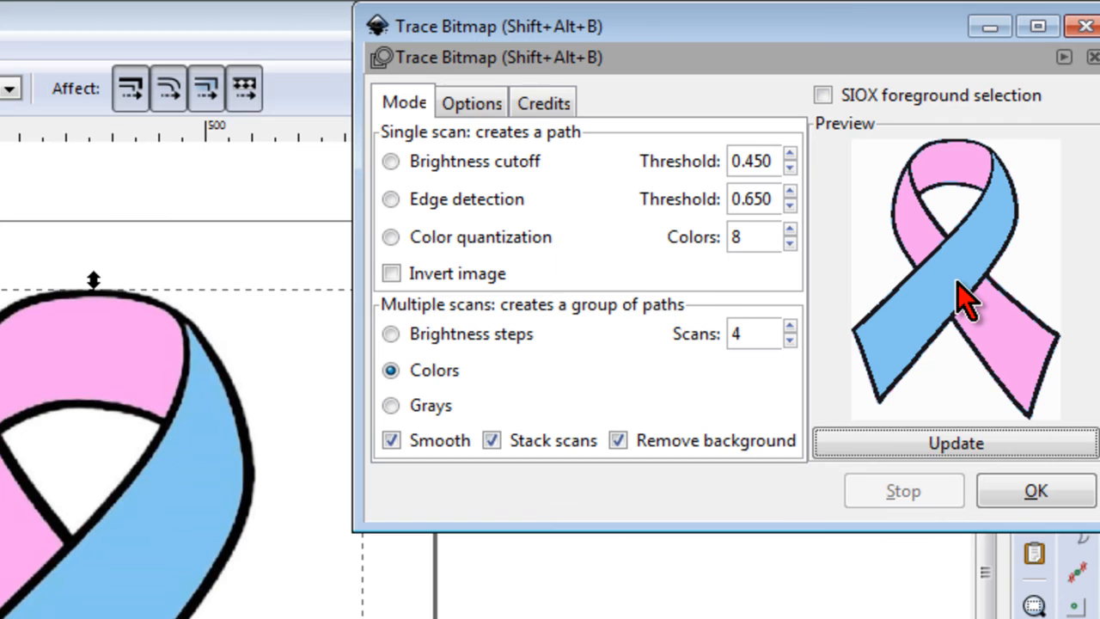
mouse_move(169, 611)
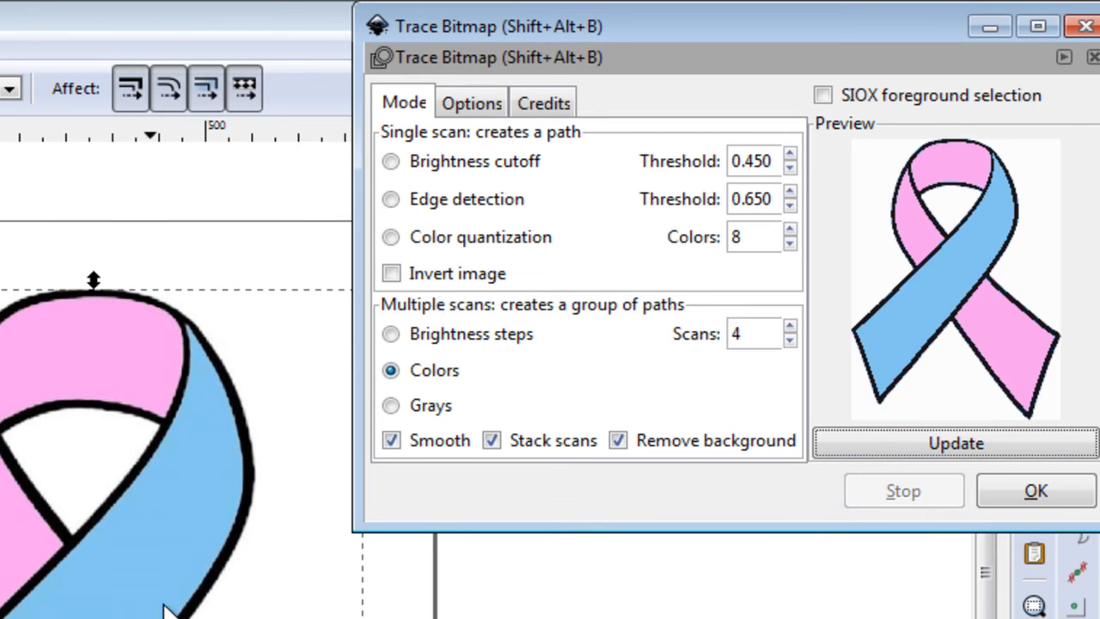
mouse_move(760, 335)
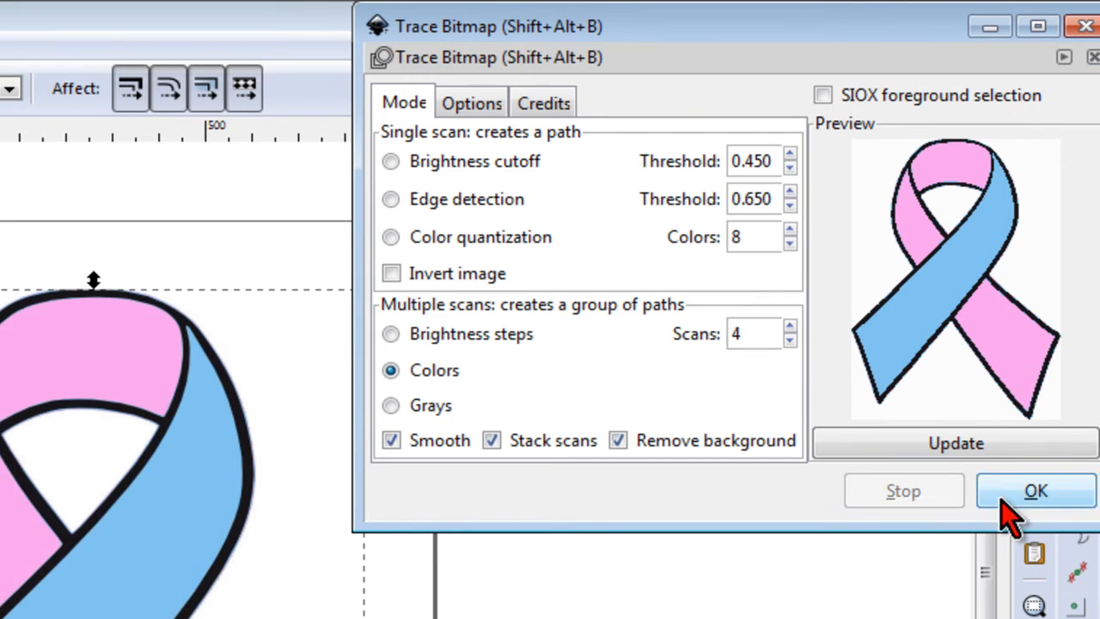
mouse_move(1022, 498)
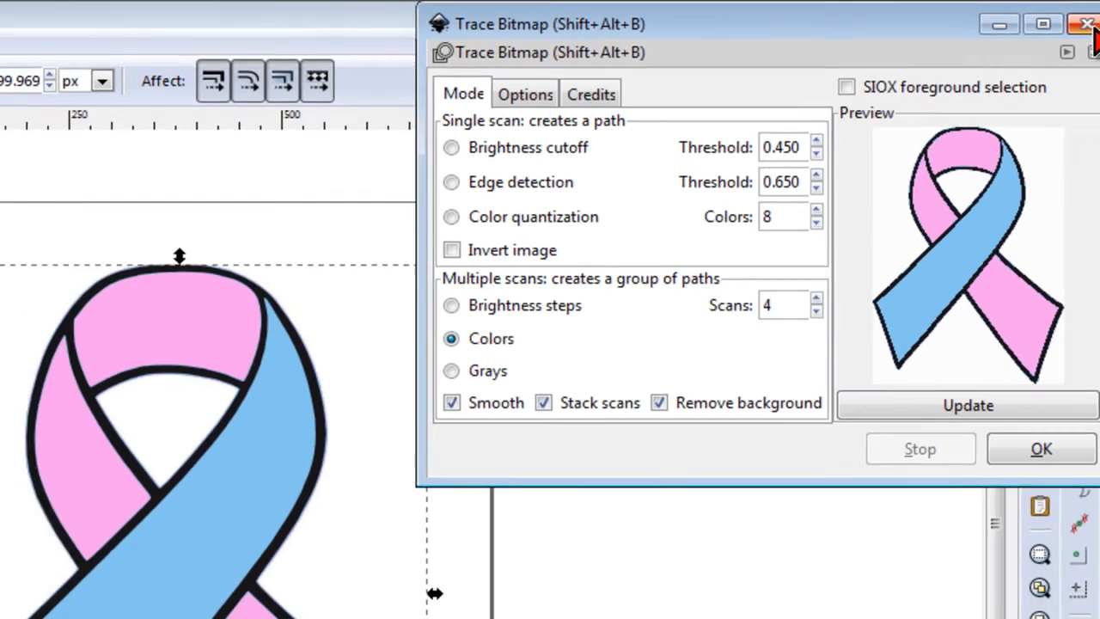
Step: Move the traced ribbon aside and back into place, then ungroup it into three paths
left_click(1087, 24)
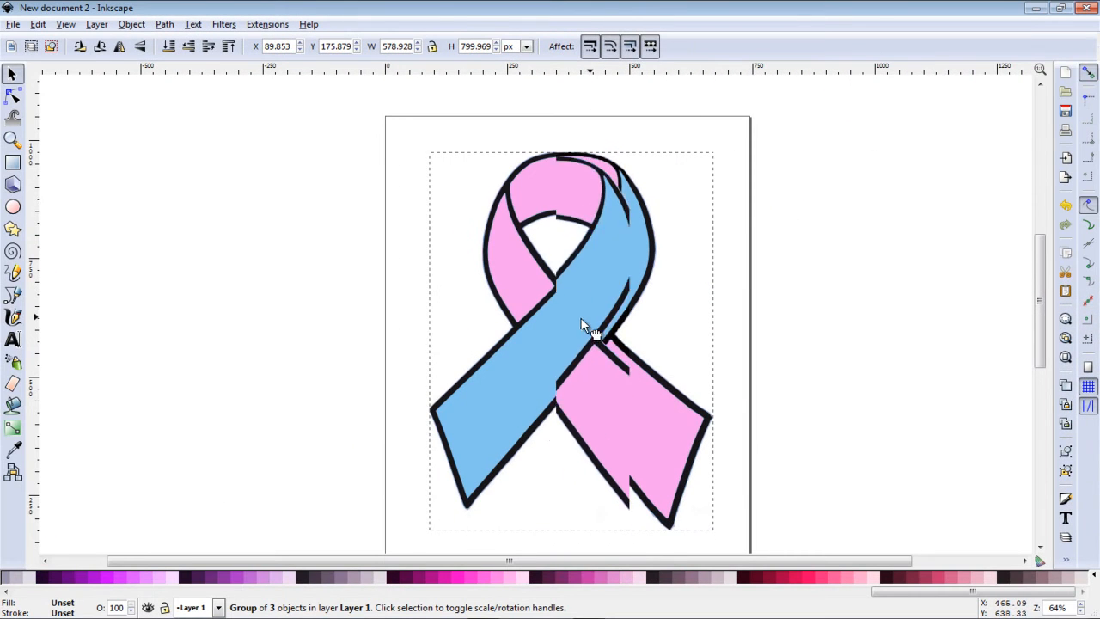
left_click_drag(584, 327, 421, 301)
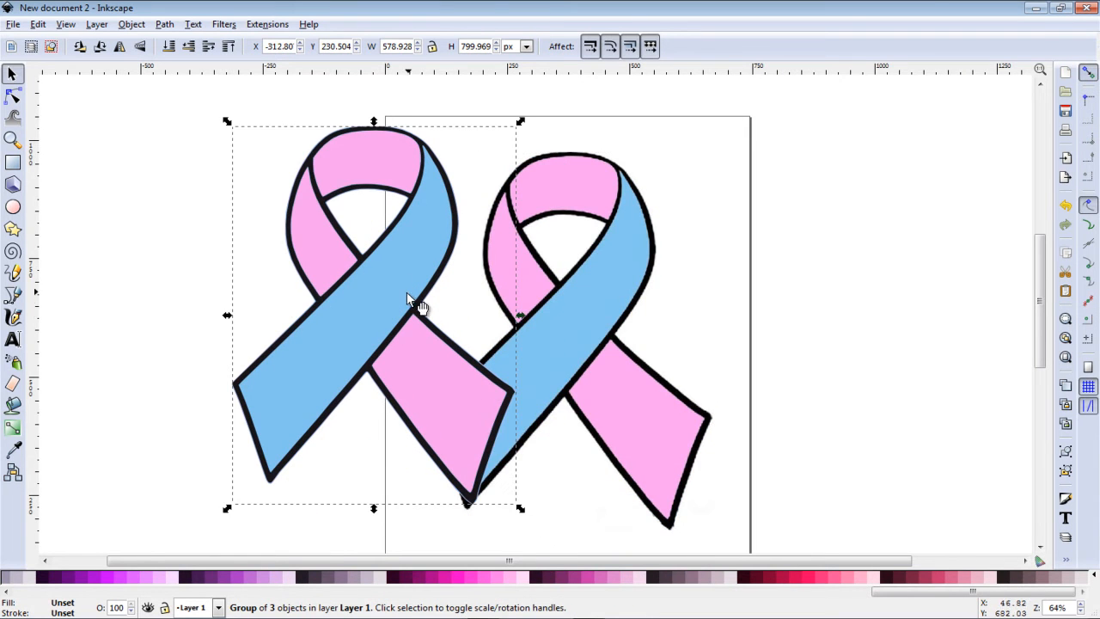
left_click_drag(421, 301, 516, 250)
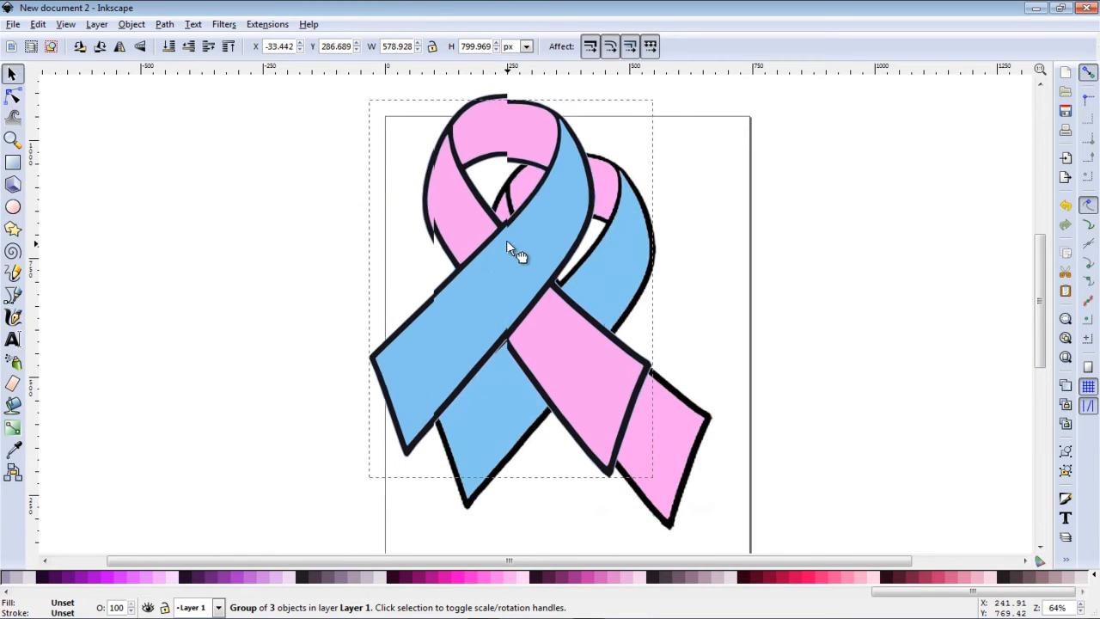
left_click_drag(516, 250, 673, 308)
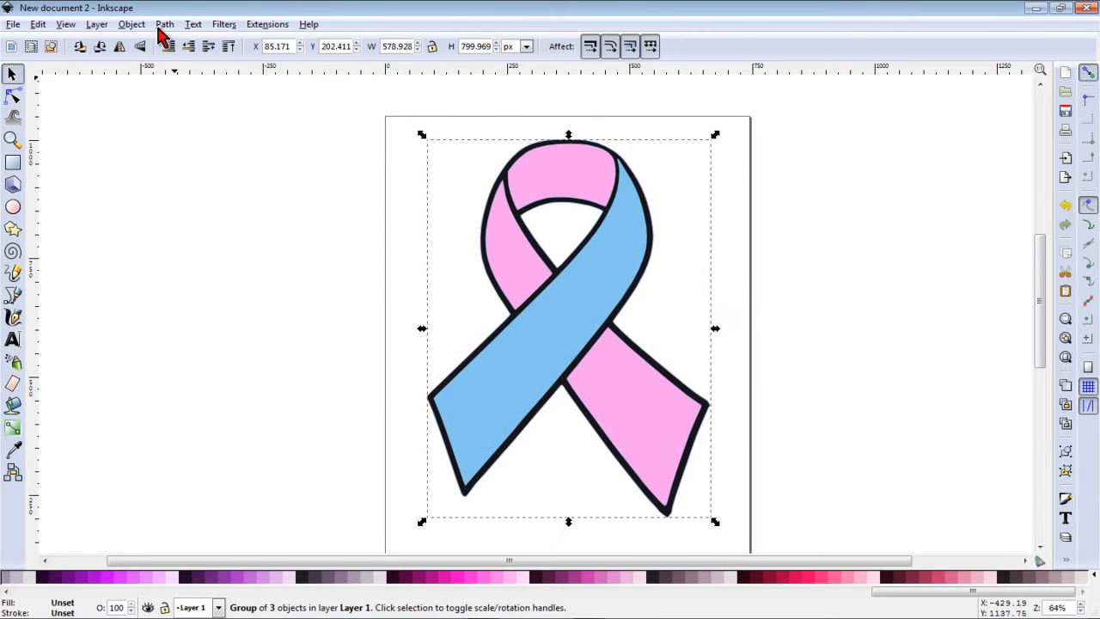
left_click(131, 24)
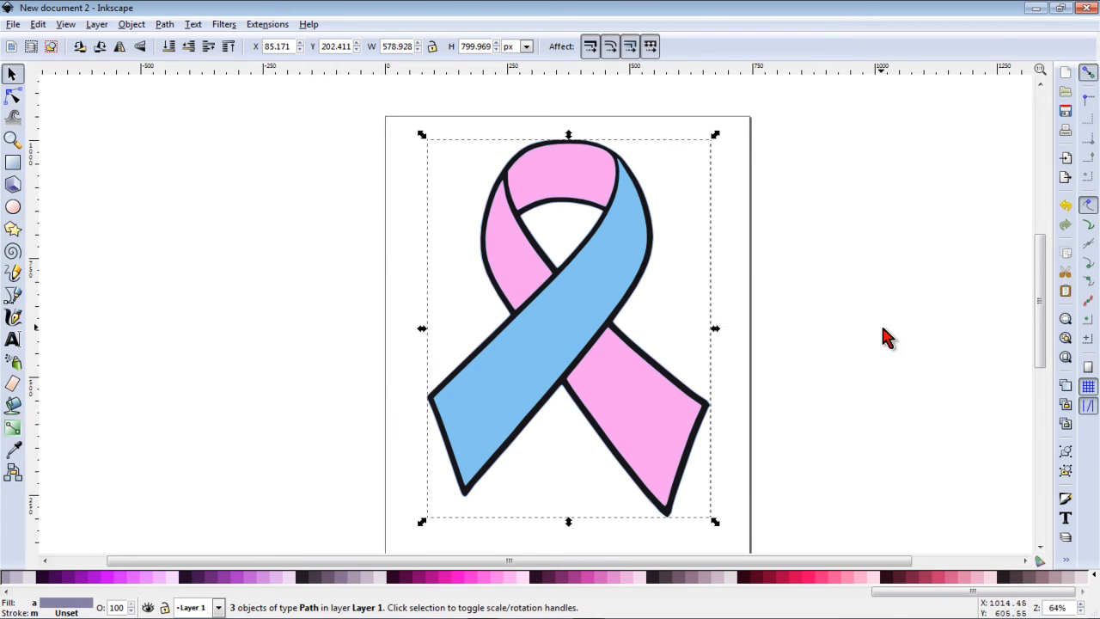
Step: Delete the pink and blue paths, leaving the black outline selected
left_click(839, 306)
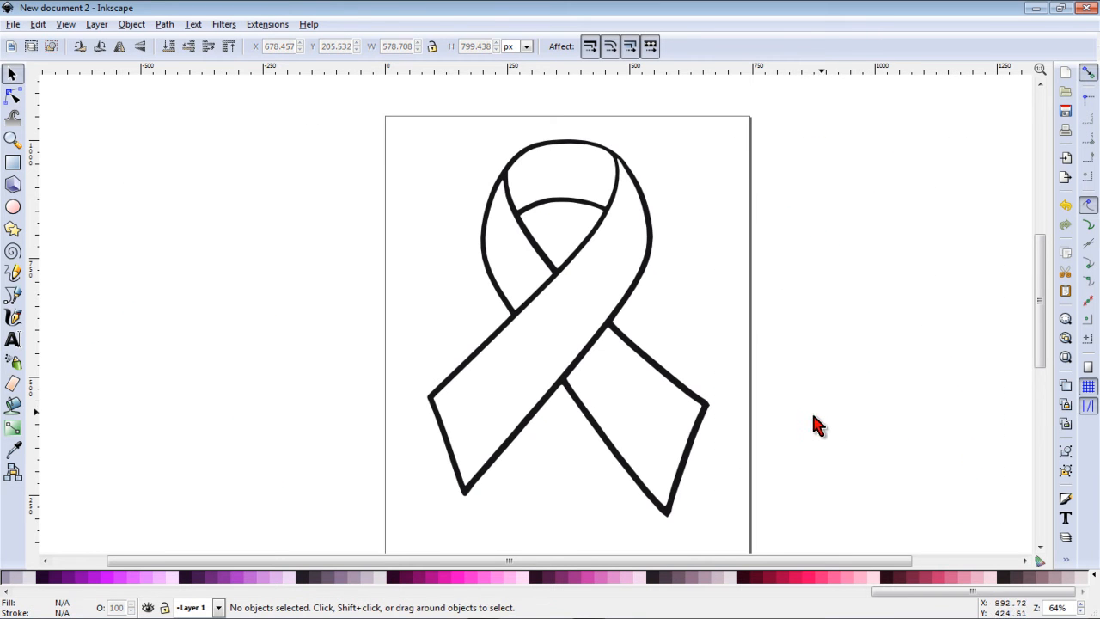
left_click(617, 342)
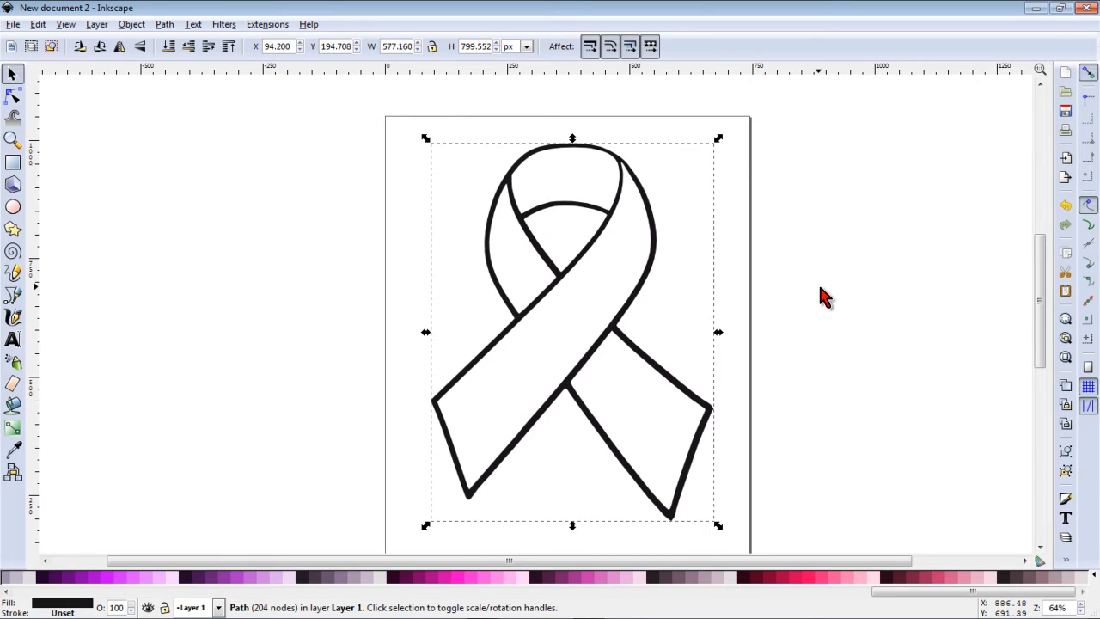
mouse_move(829, 361)
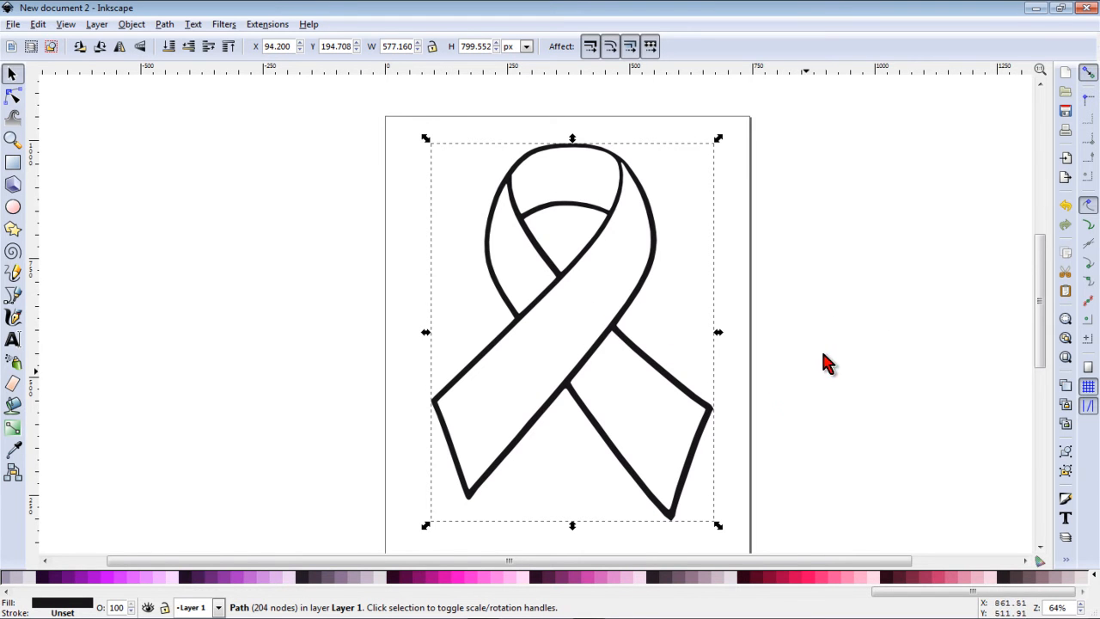
mouse_move(736, 492)
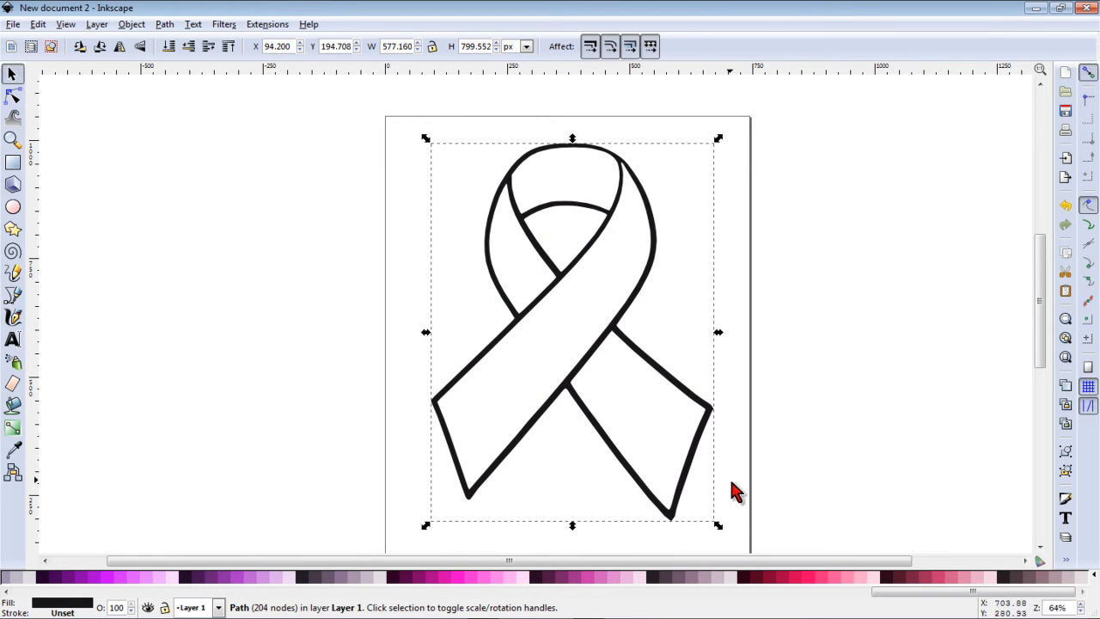
mouse_move(566, 376)
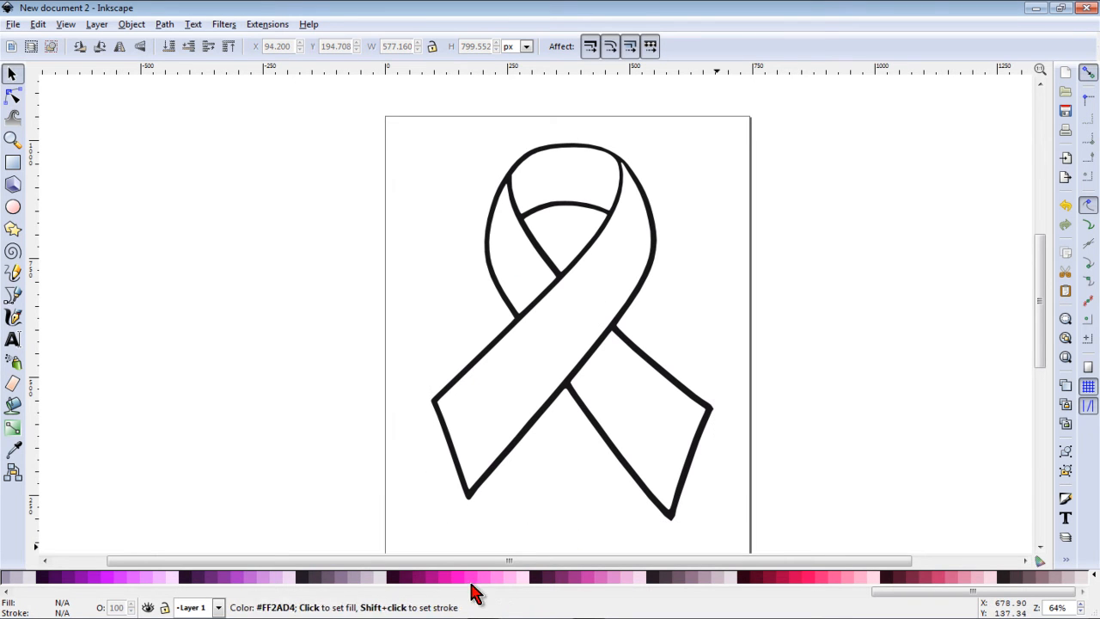
mouse_move(129, 421)
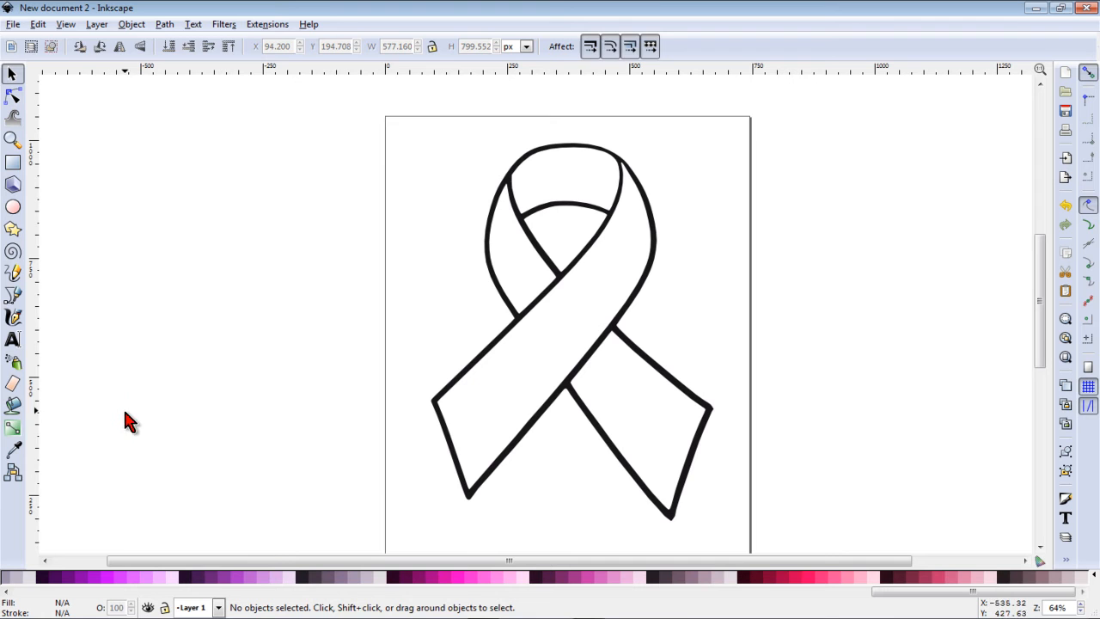
Step: Paint-bucket the loop and lower-right tail pink and join the pink pieces
left_click(13, 406)
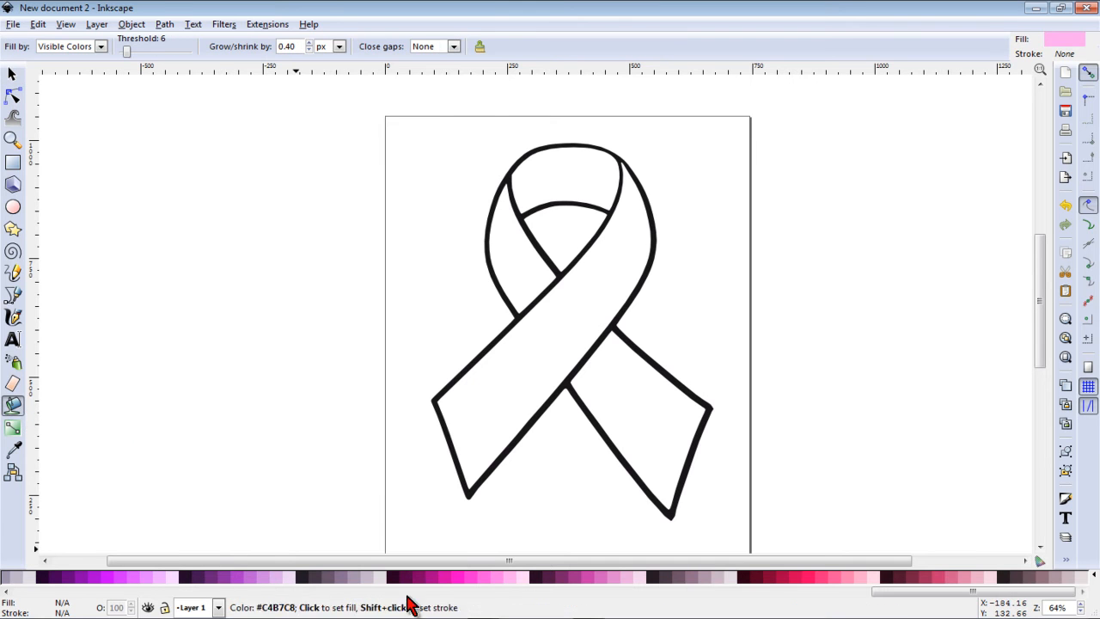
mouse_move(513, 584)
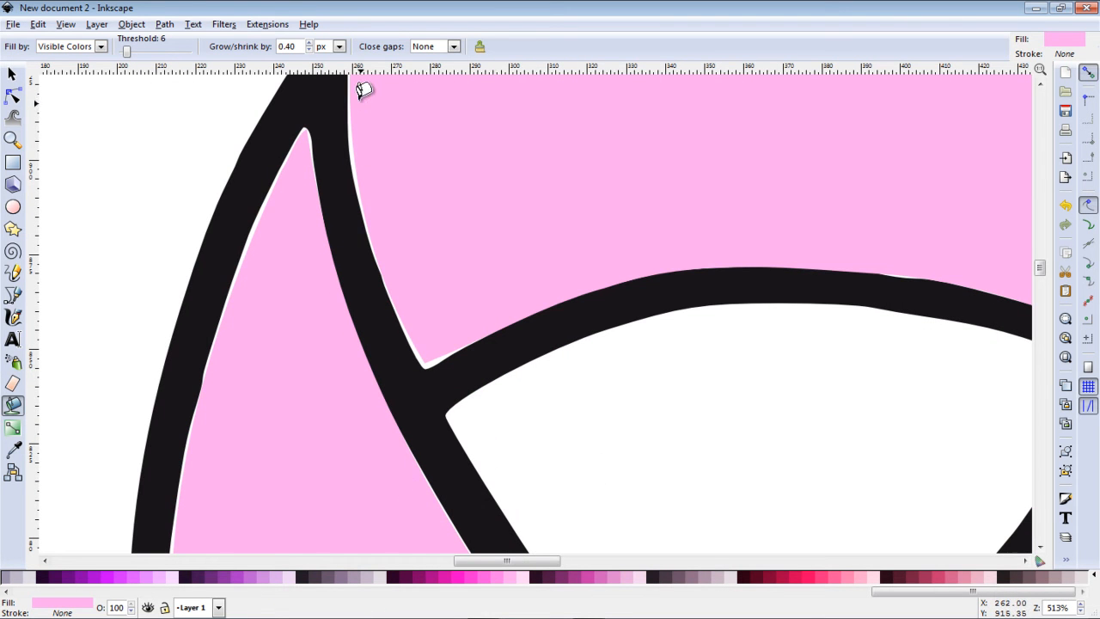
mouse_move(342, 286)
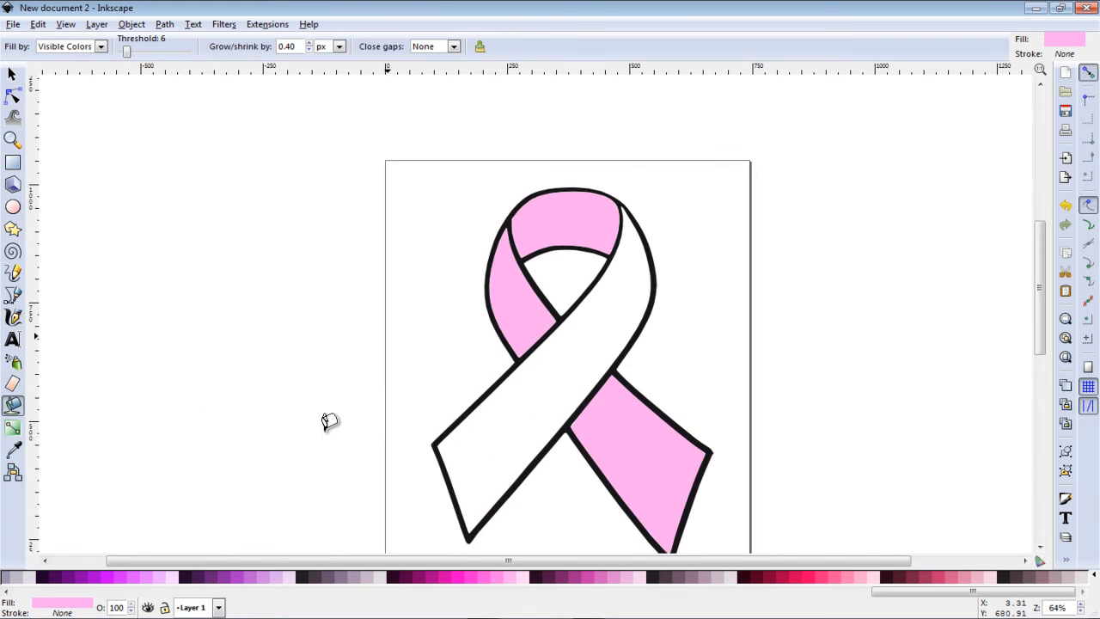
scroll("up", 3)
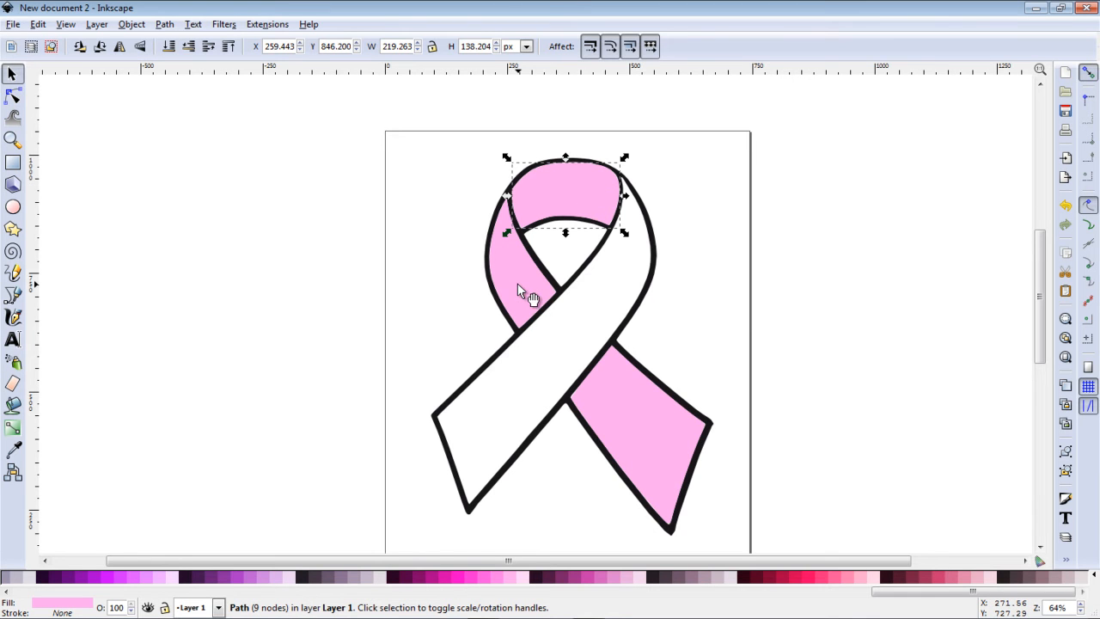
mouse_move(530, 294)
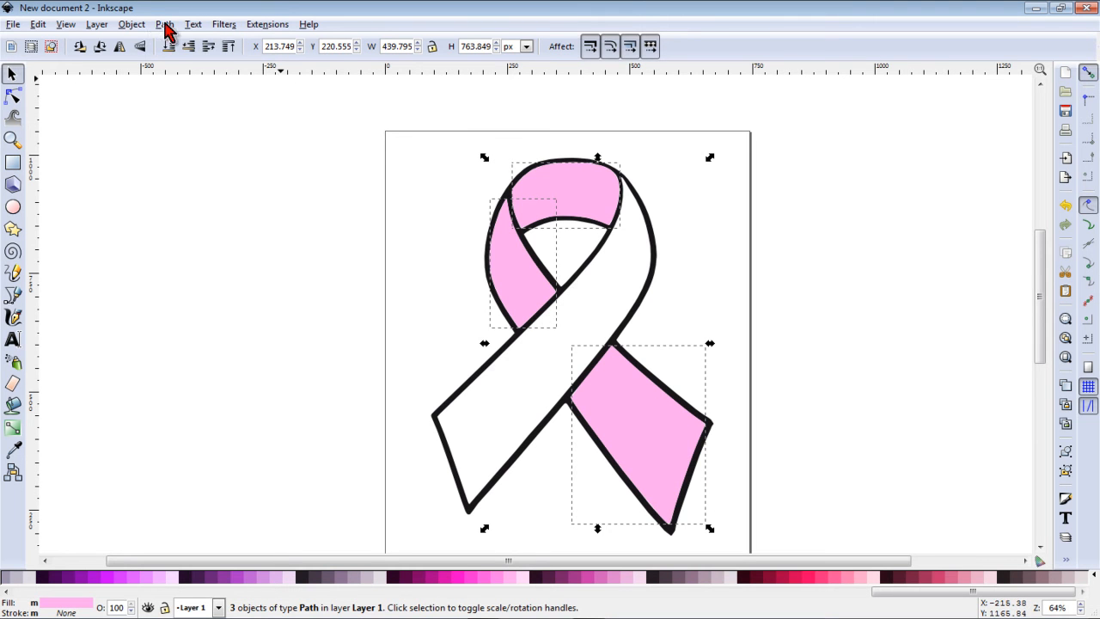
left_click(165, 24)
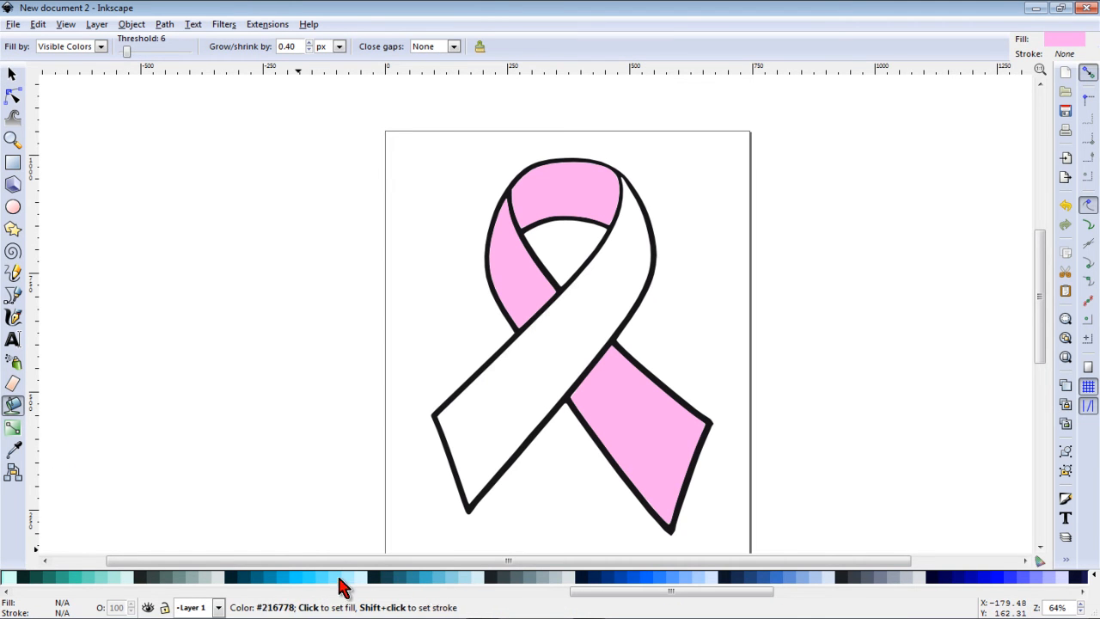
mouse_move(325, 578)
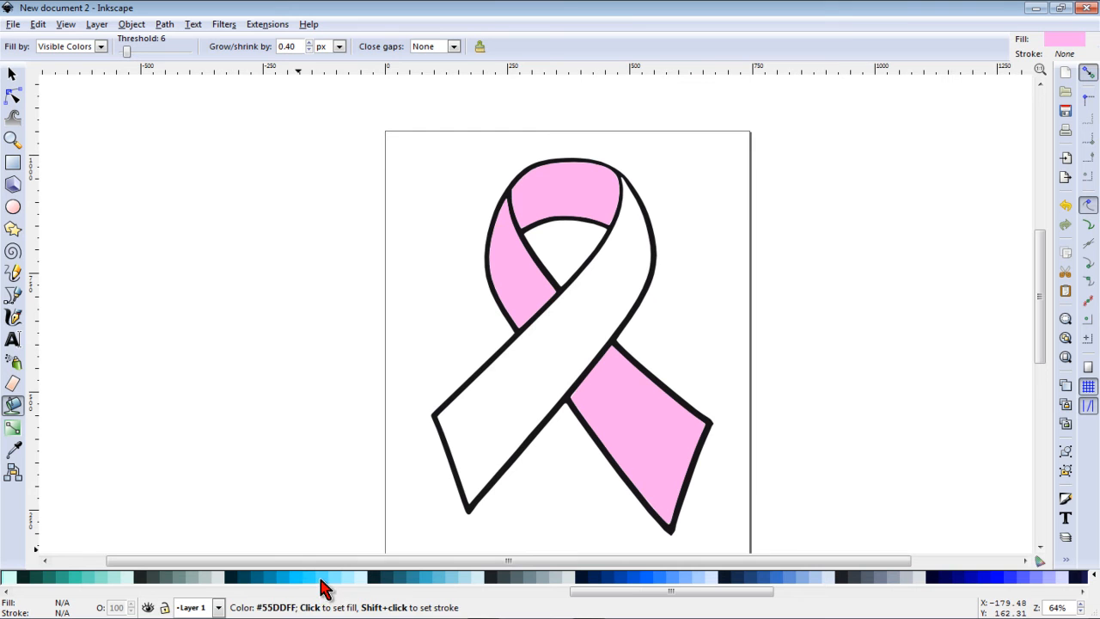
Step: Choose a light blue fill for the ribbon's crossing band
left_click(530, 392)
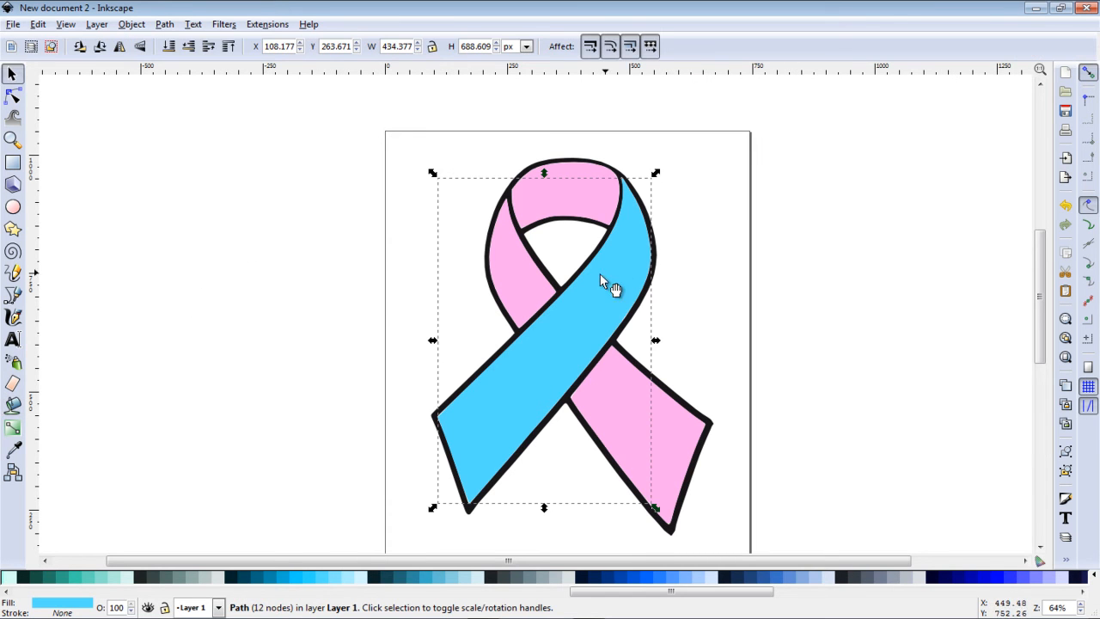
mouse_move(543, 375)
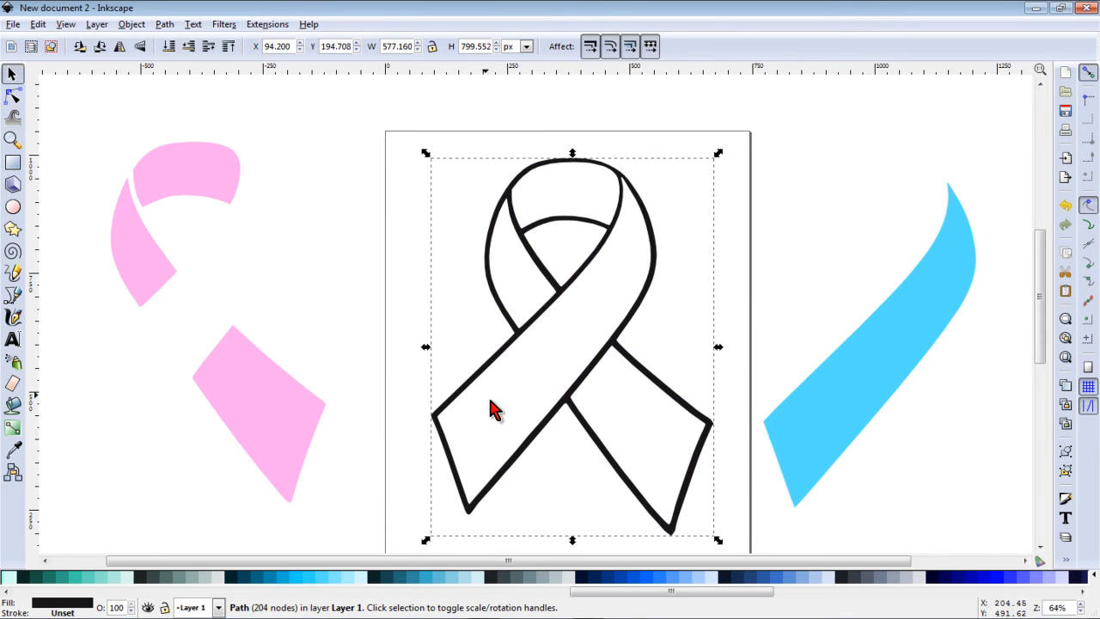
Step: Break the black outline apart and move the small wedge piece out beside the ribbon
left_click(165, 24)
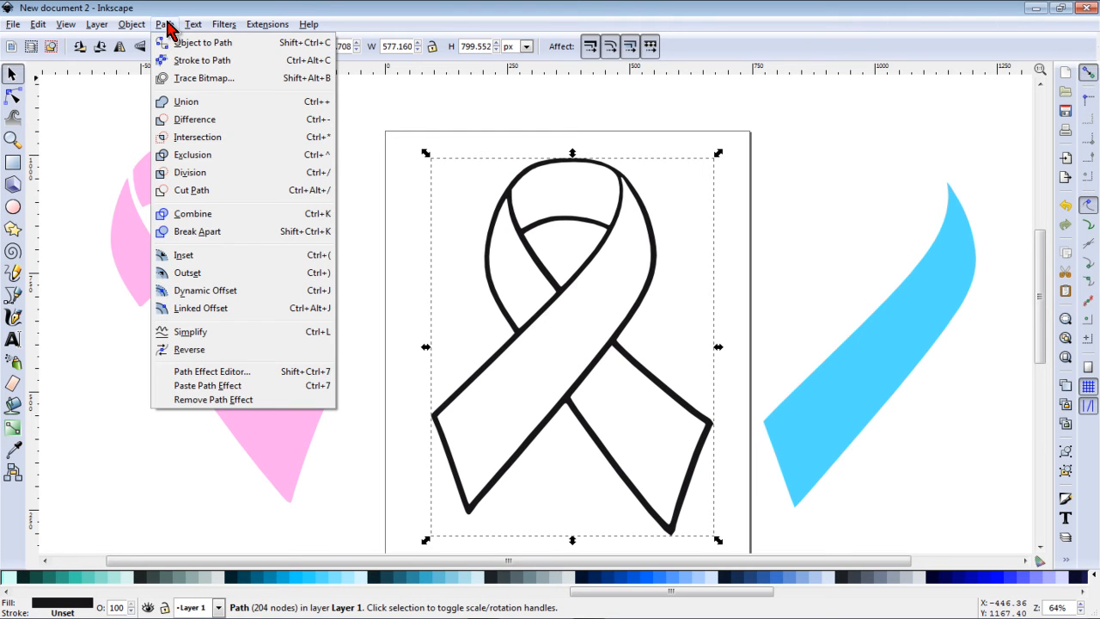
mouse_move(196, 230)
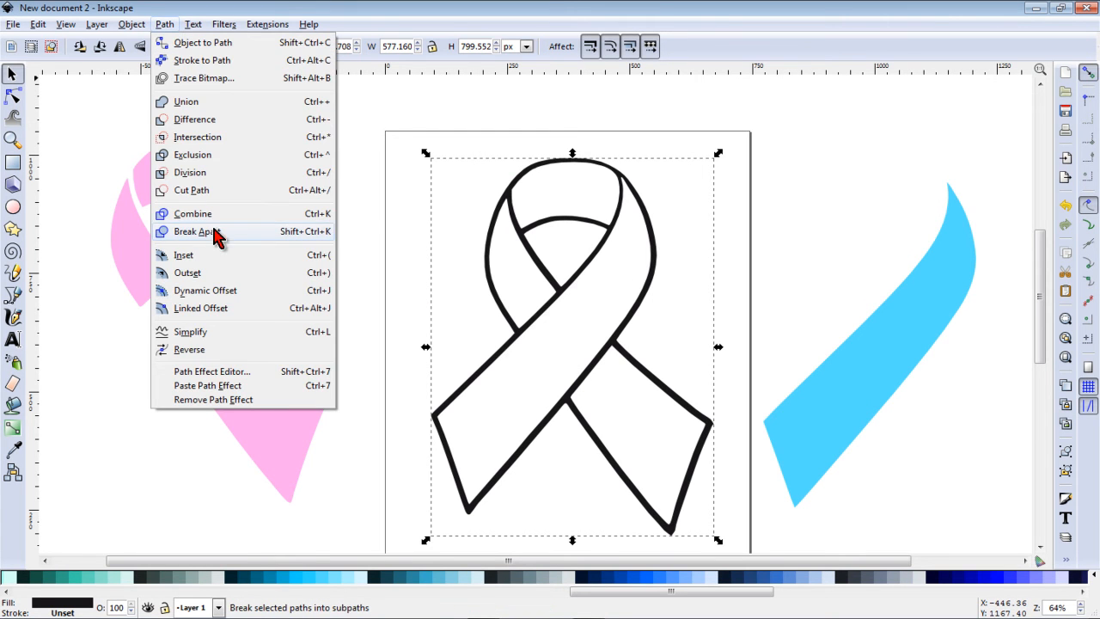
left_click(196, 230)
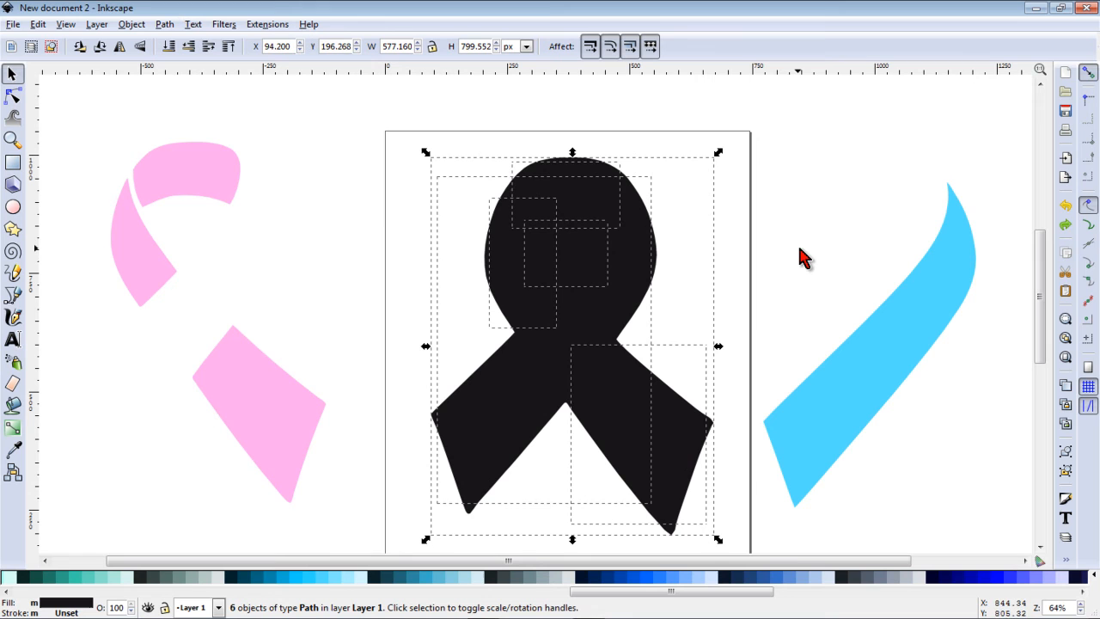
mouse_move(584, 255)
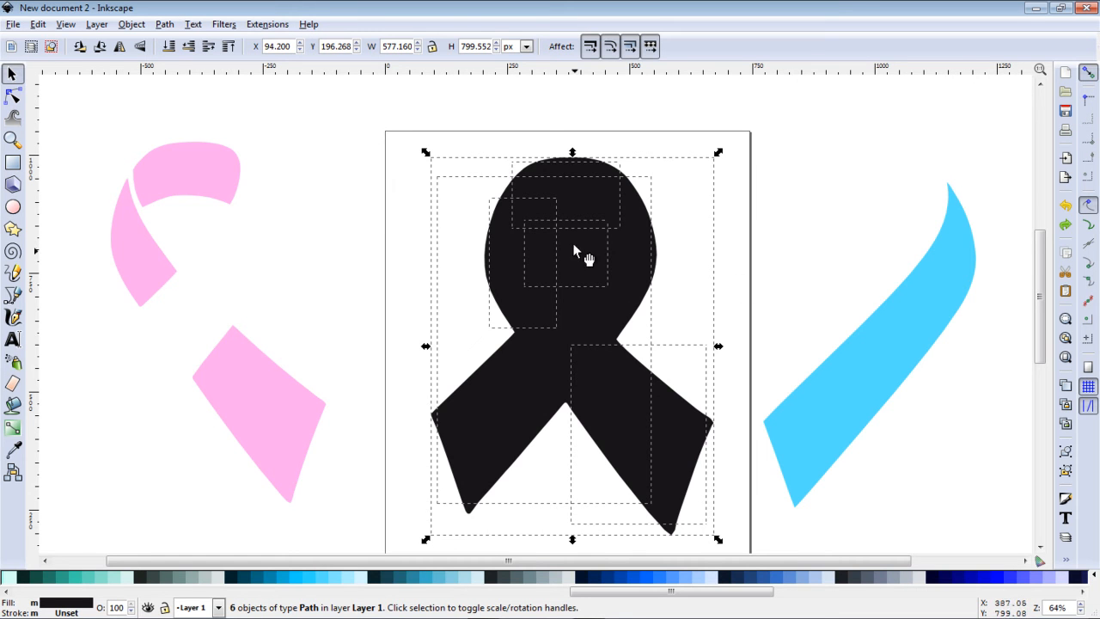
mouse_move(598, 261)
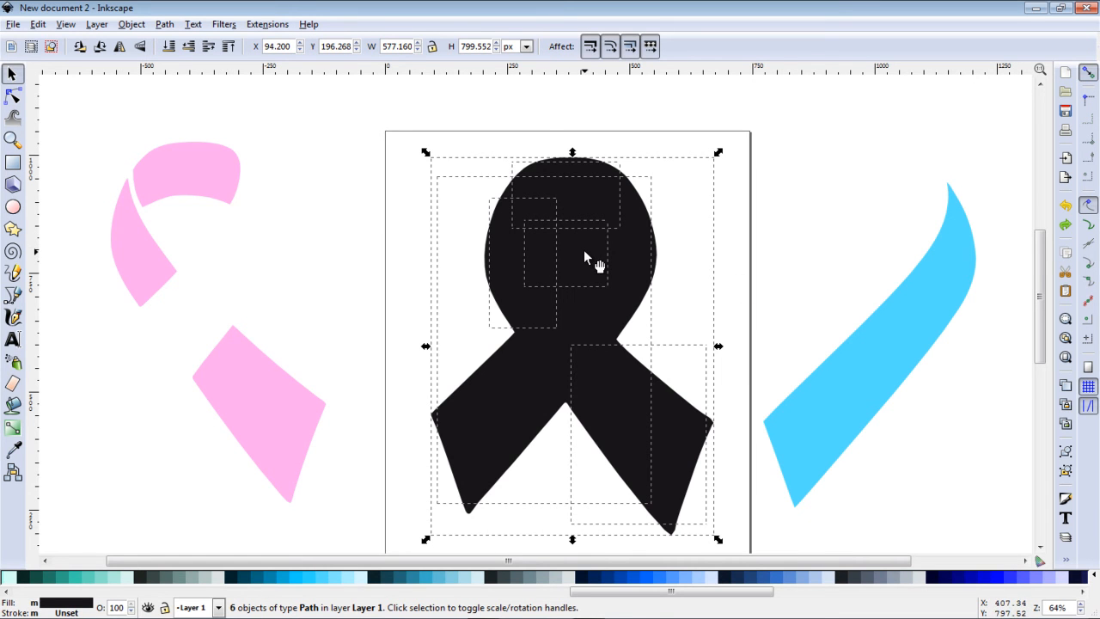
mouse_move(601, 274)
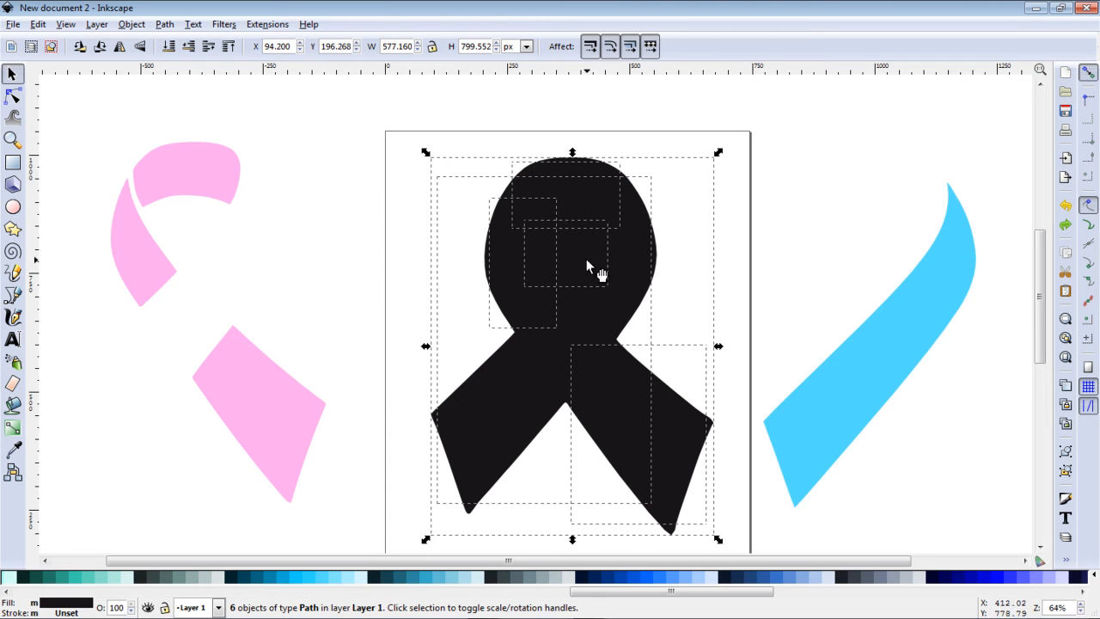
mouse_move(587, 275)
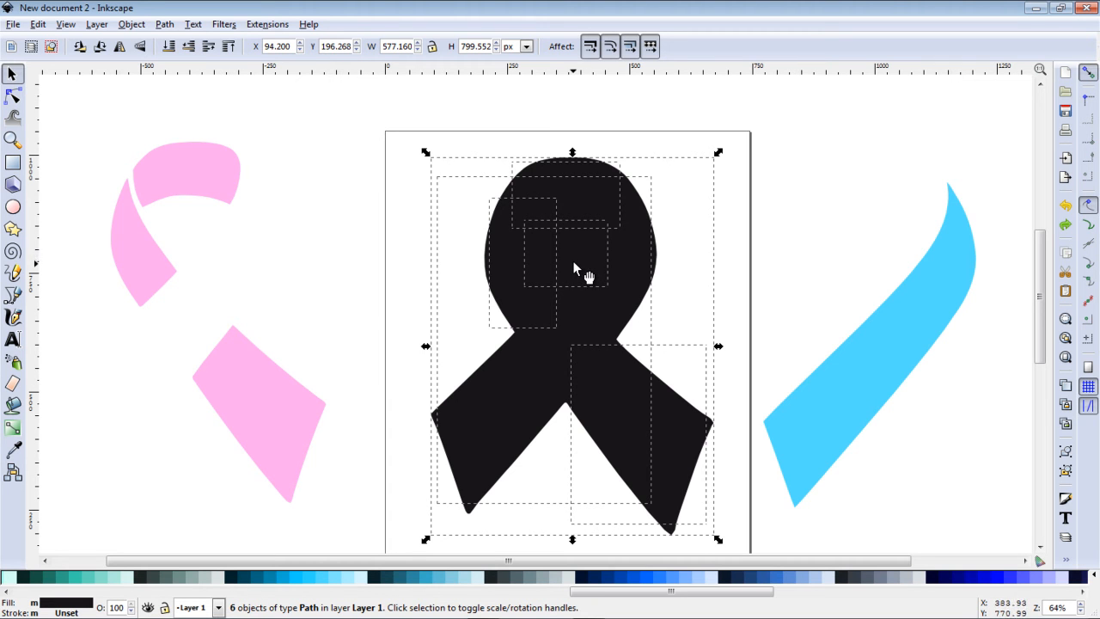
mouse_move(589, 273)
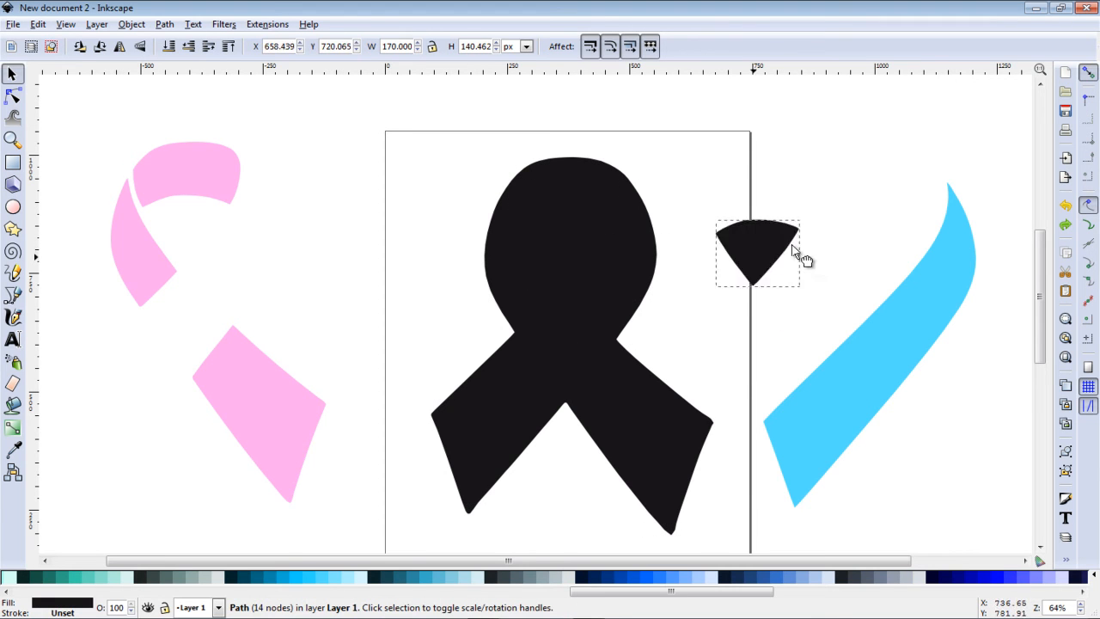
left_click_drag(757, 254, 817, 227)
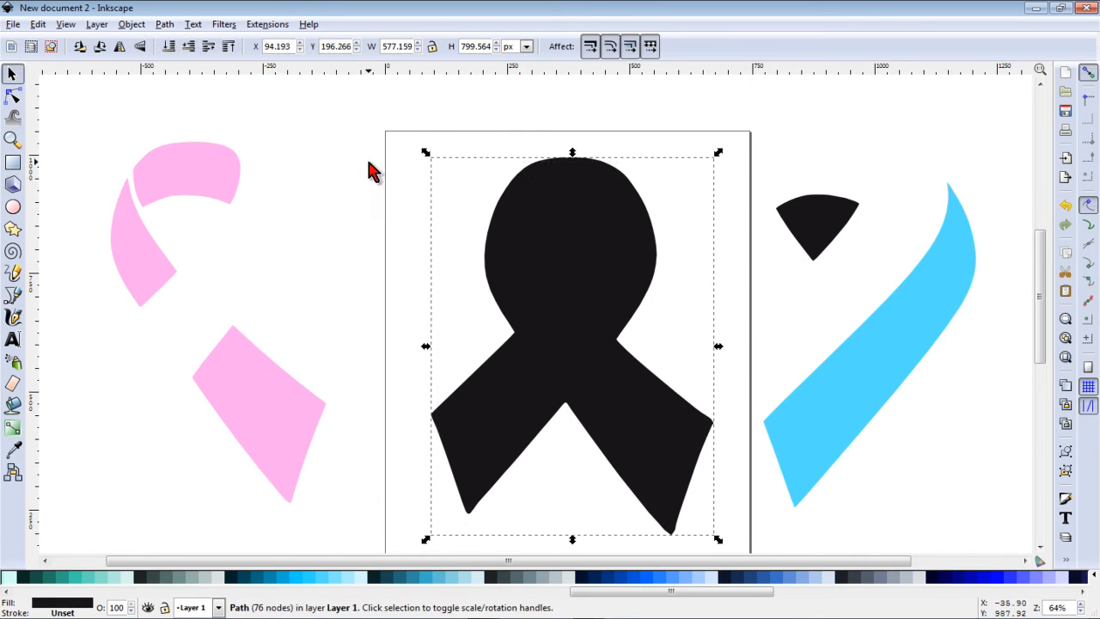
Step: Make the wedge light gray, stack the pink and blue pieces on the outline, and place the wedge in the top loop
left_click(821, 237)
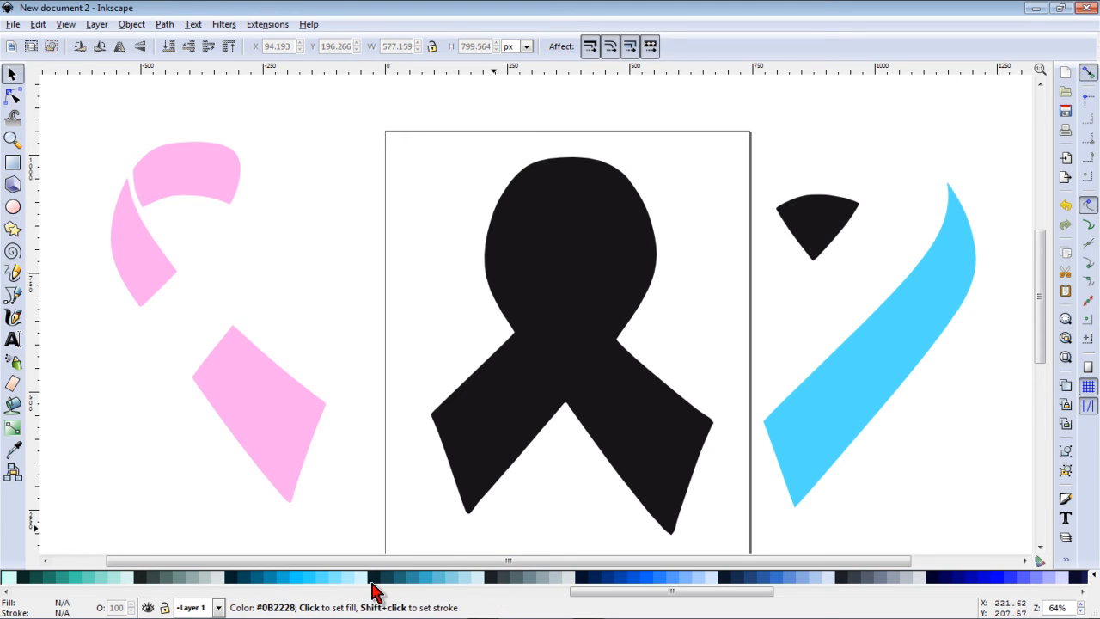
mouse_move(220, 591)
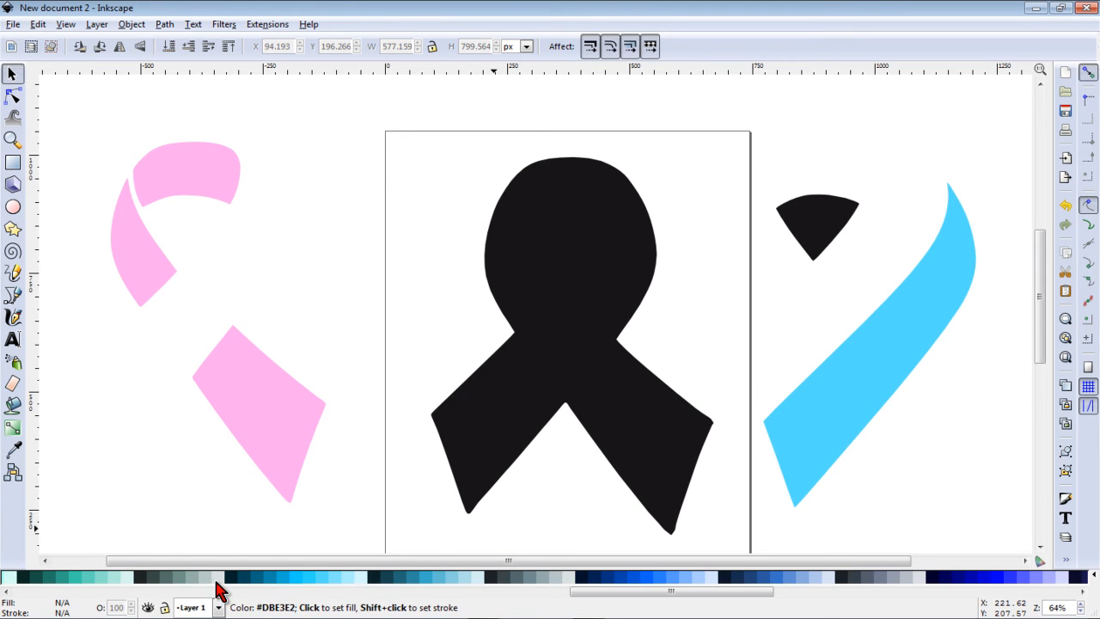
left_click(818, 227)
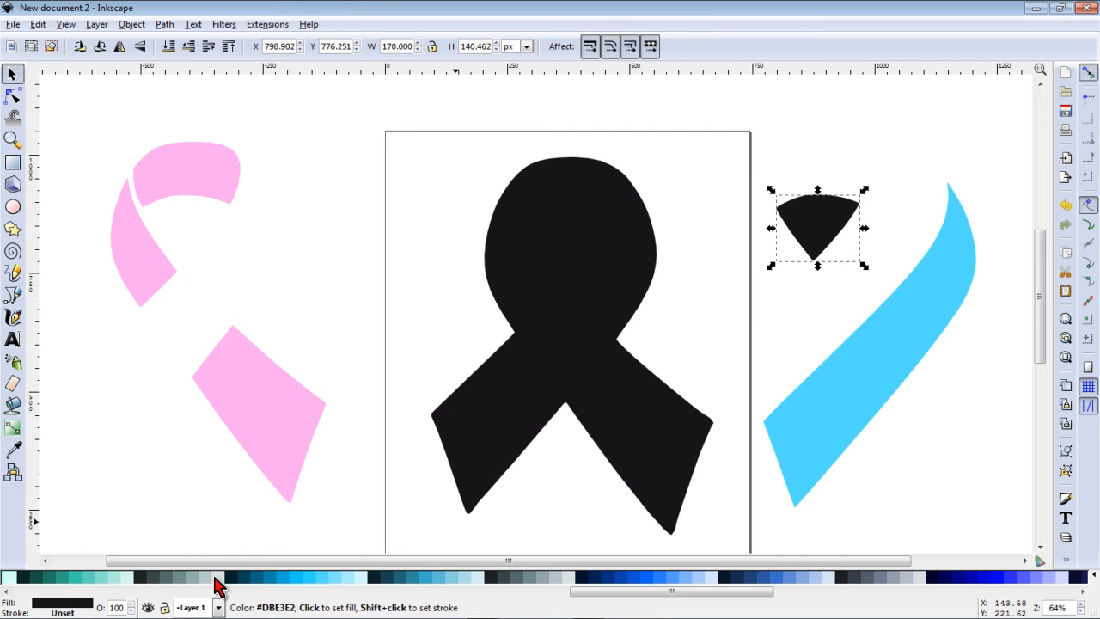
left_click_drag(816, 227, 577, 250)
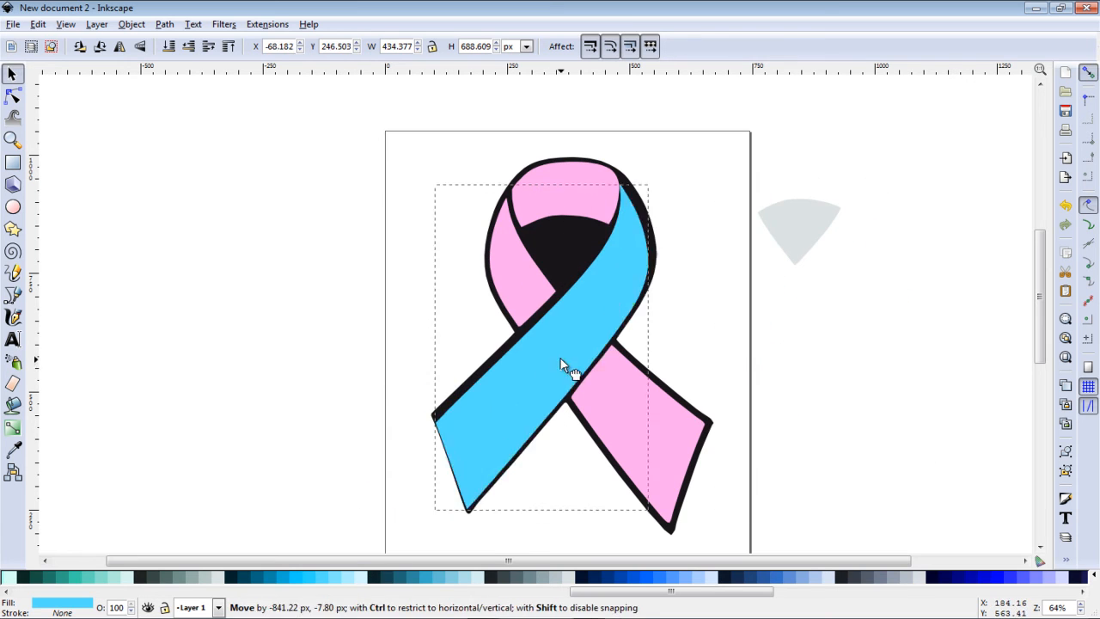
left_click_drag(564, 364, 571, 359)
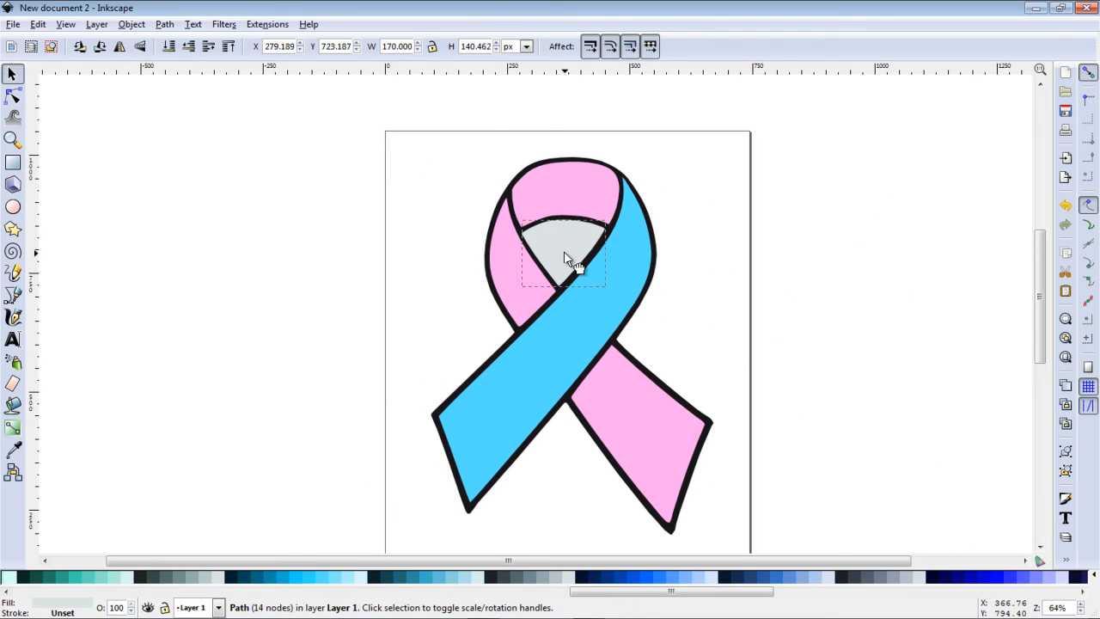
left_click_drag(568, 258, 570, 257)
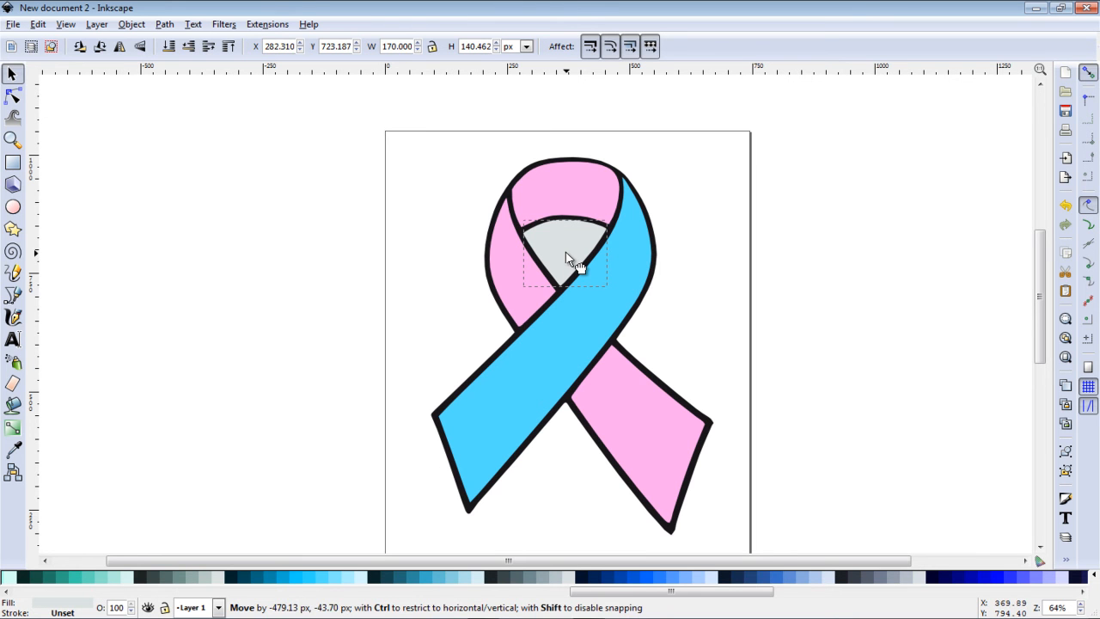
left_click(564, 258)
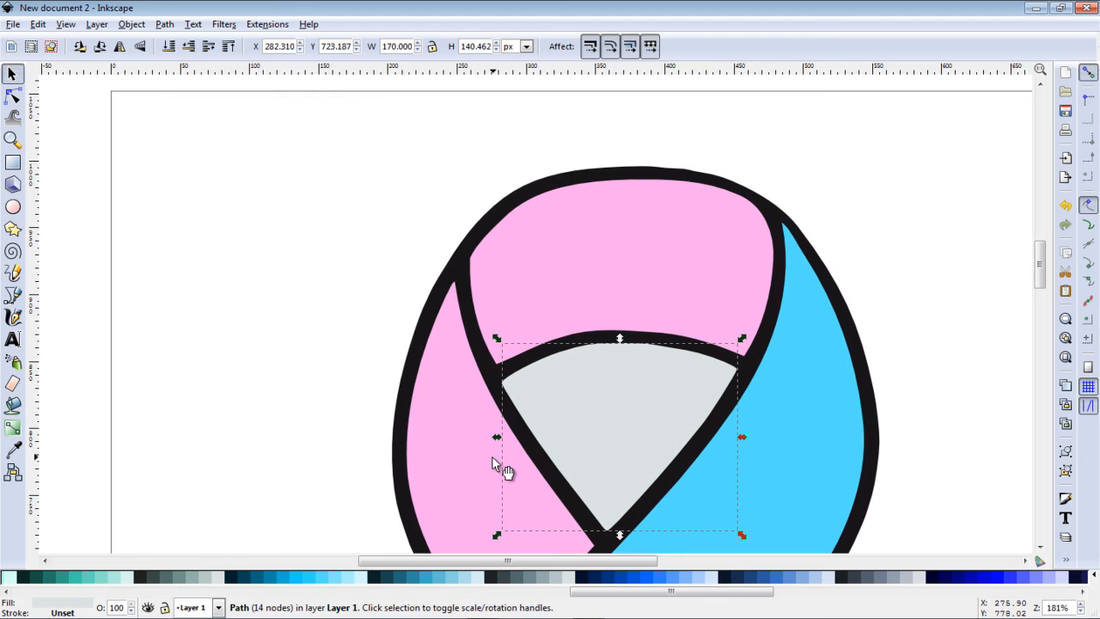
left_click(946, 369)
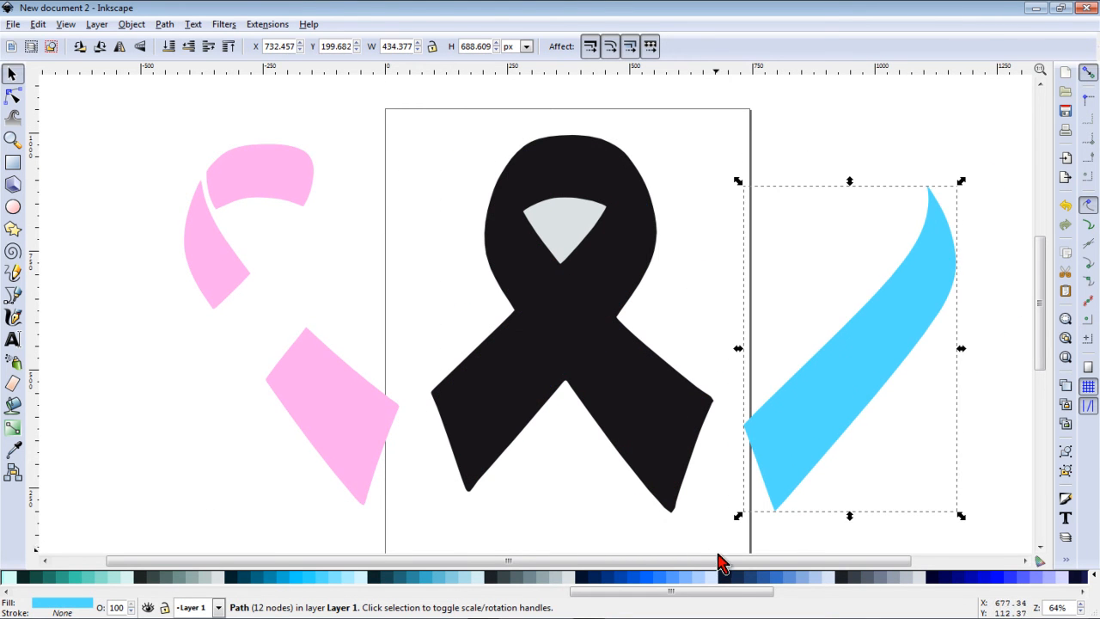
Step: Cut the wedge out of the black outline with Path Difference and select all three ribbon layers
left_click(567, 343)
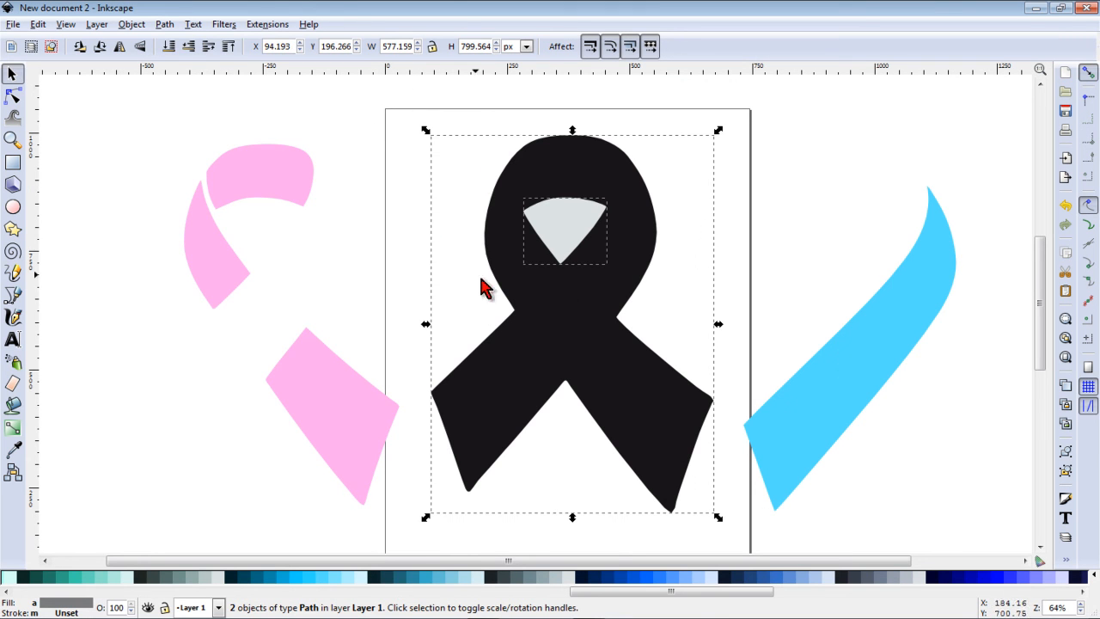
left_click(165, 24)
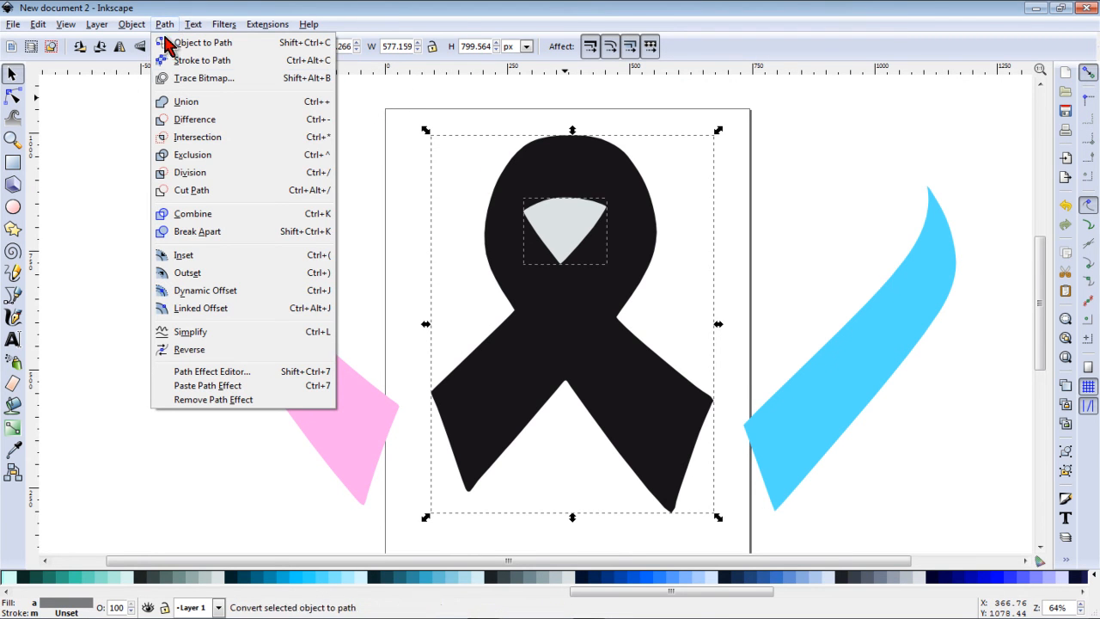
left_click(206, 41)
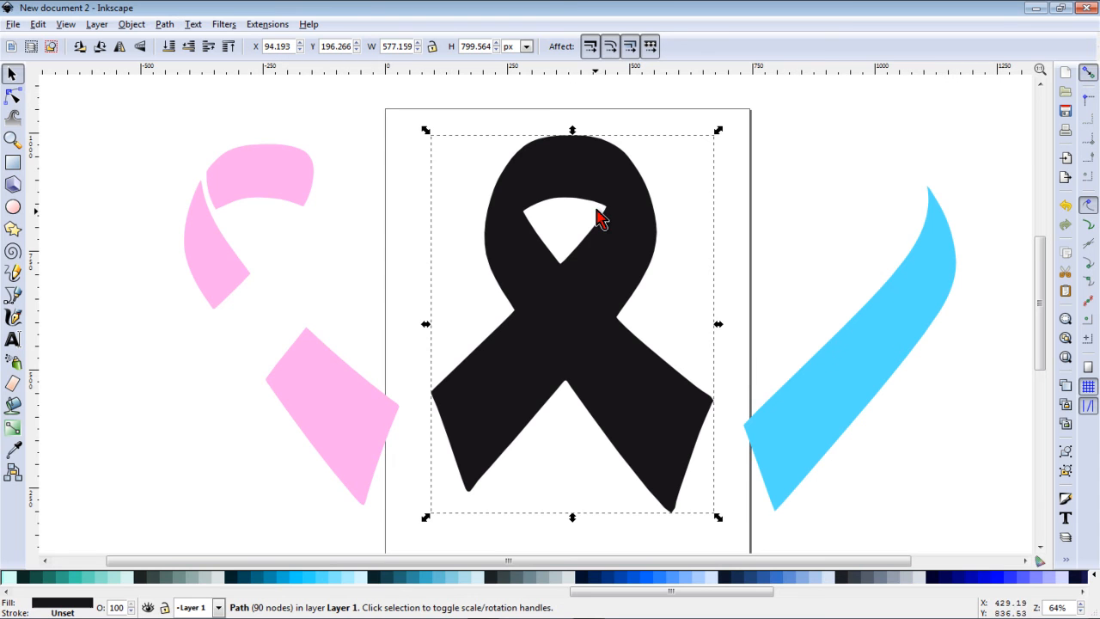
left_click(217, 265)
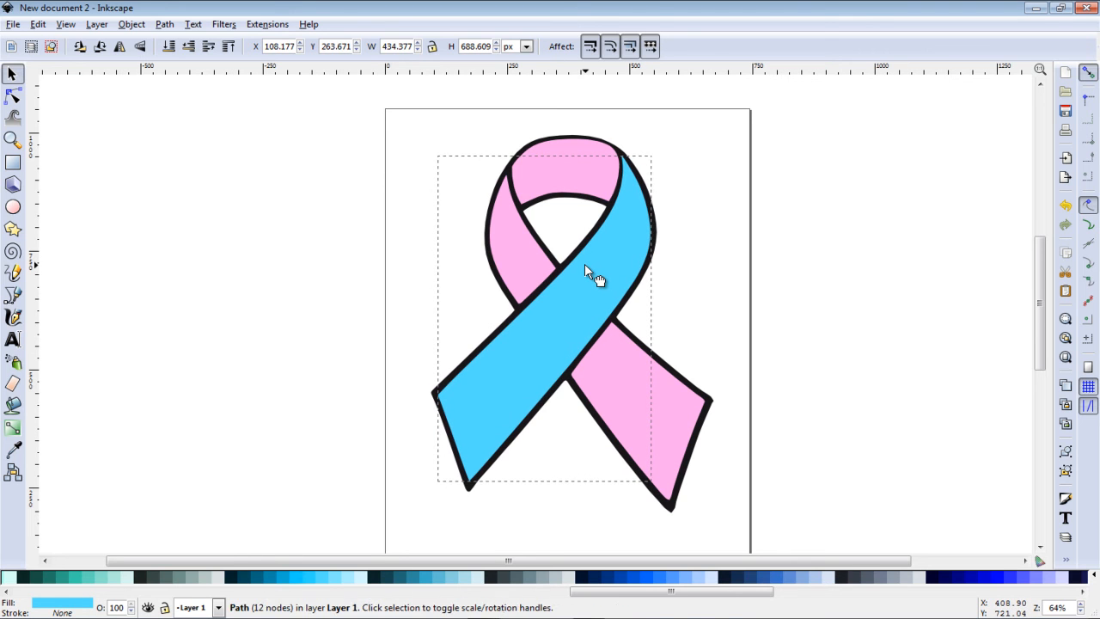
left_click(808, 541)
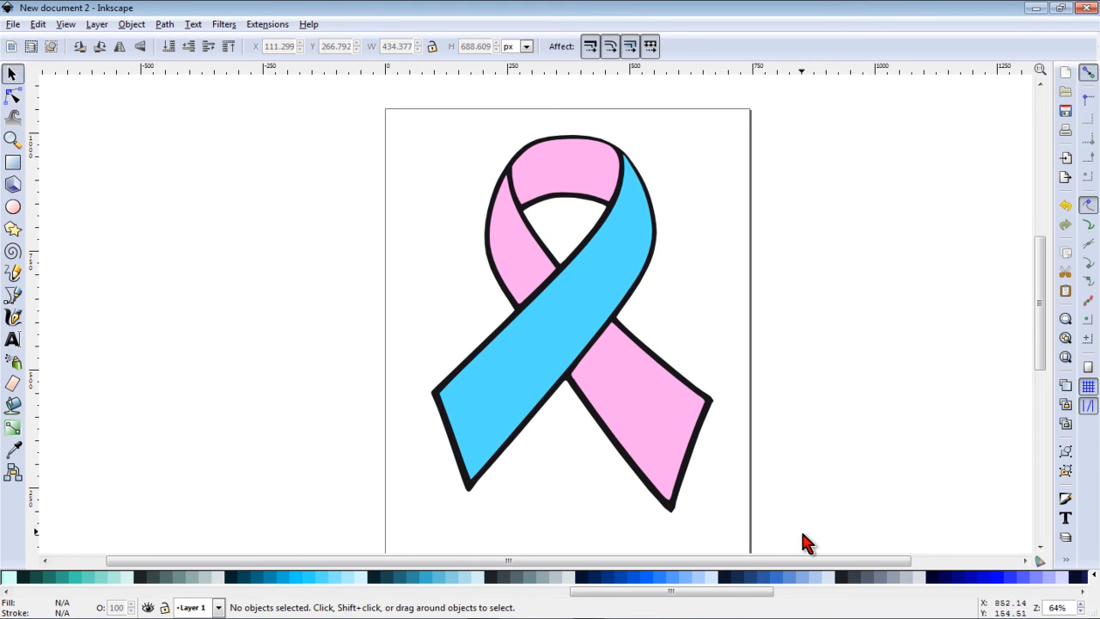
key("ctrl+a")
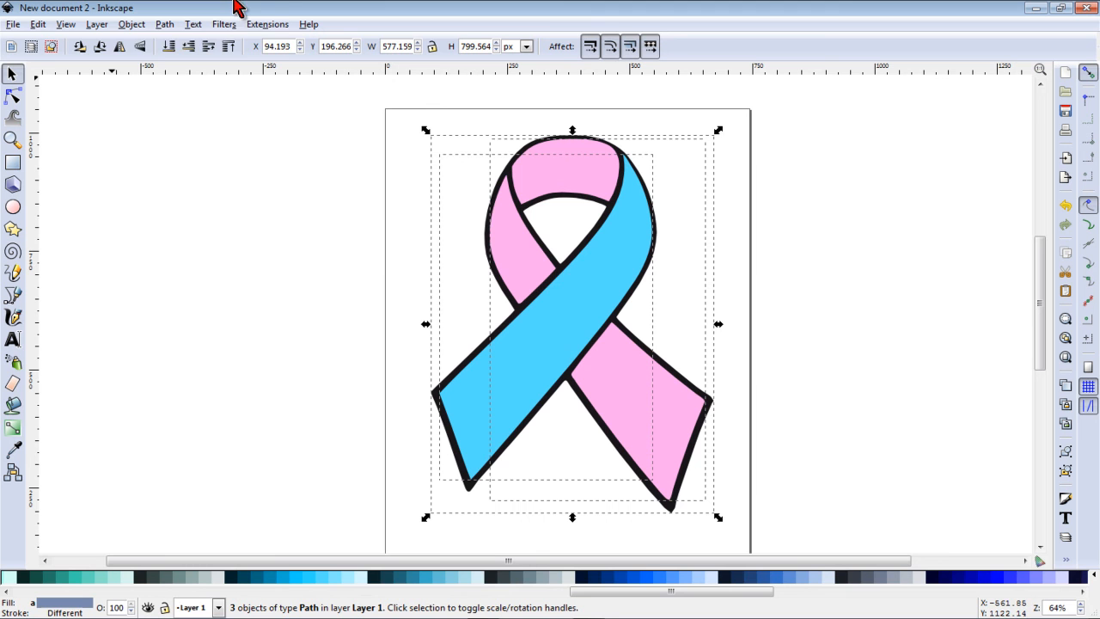
Step: Save the grouped ribbon as a plain SVG named Pink and Blue Ribbon
left_click(130, 24)
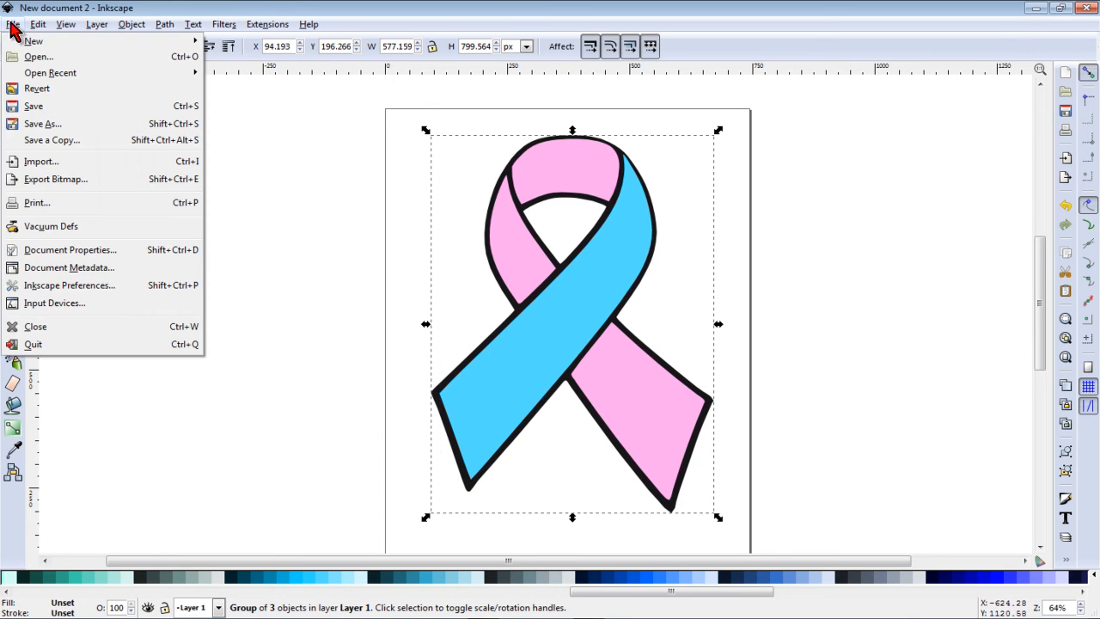
left_click(41, 123)
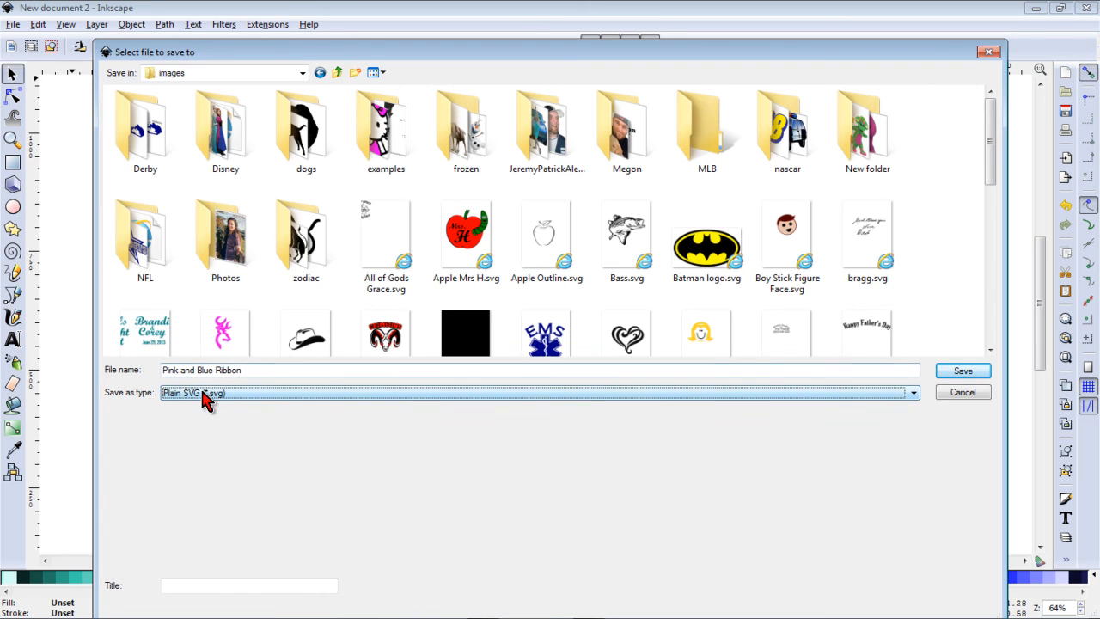
left_click(963, 371)
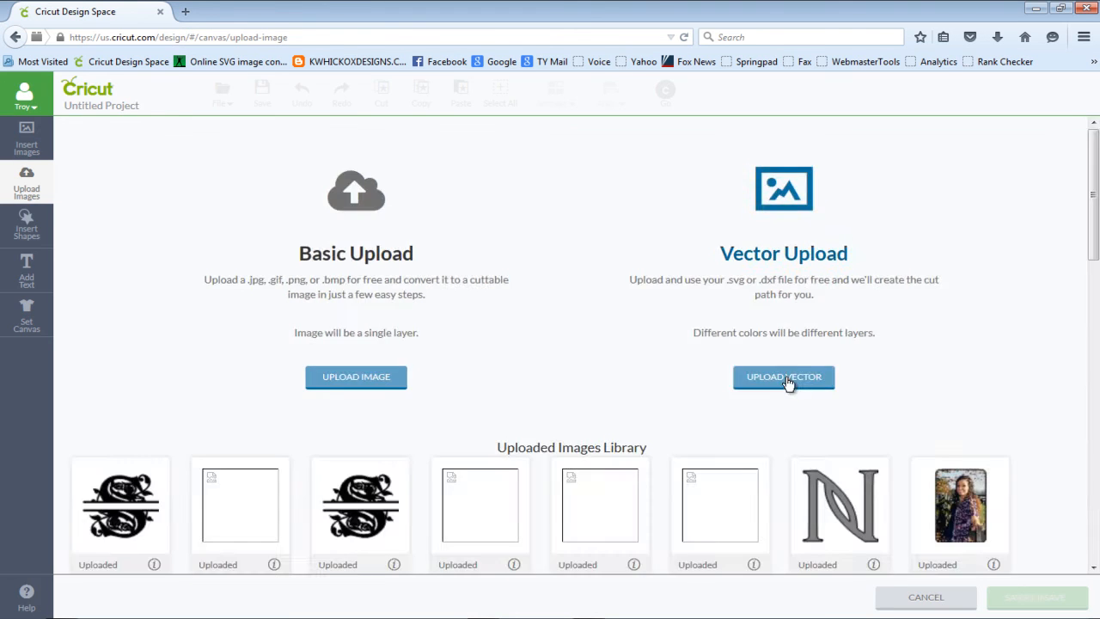
Step: Upload Pink and Blue Ribbon.svg as a vector and insert it onto the canvas as three layers
left_click(783, 377)
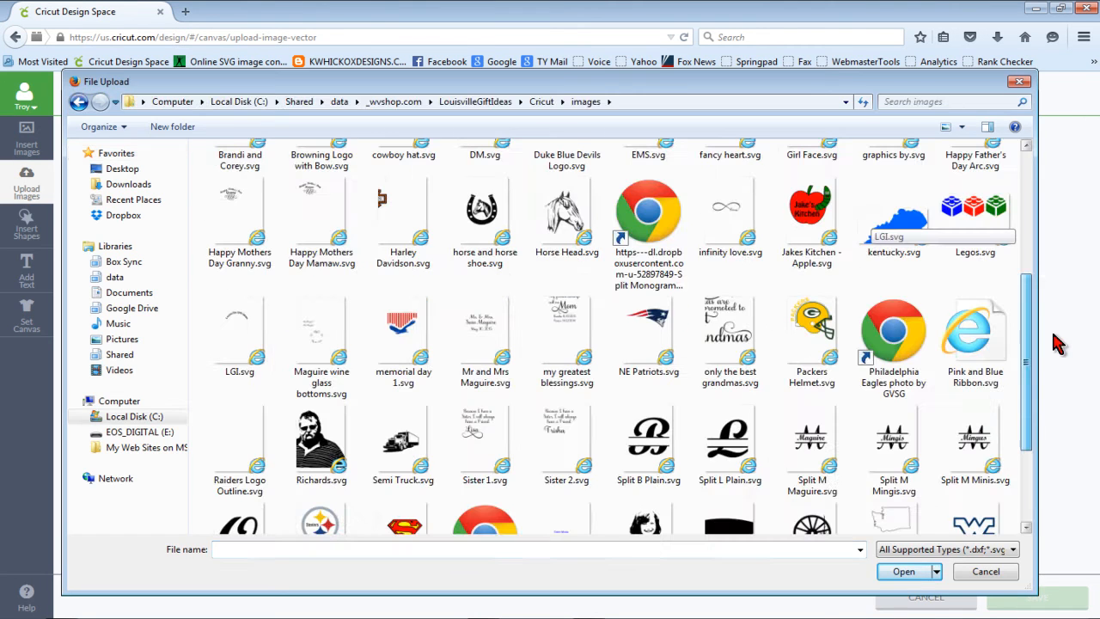
left_click(904, 570)
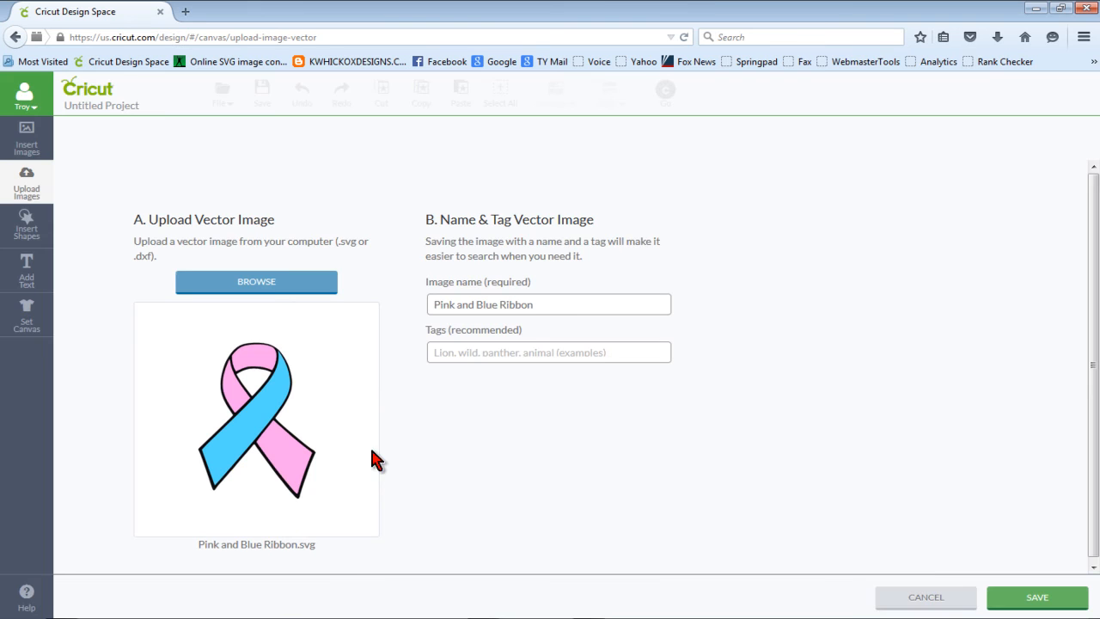
left_click(1036, 596)
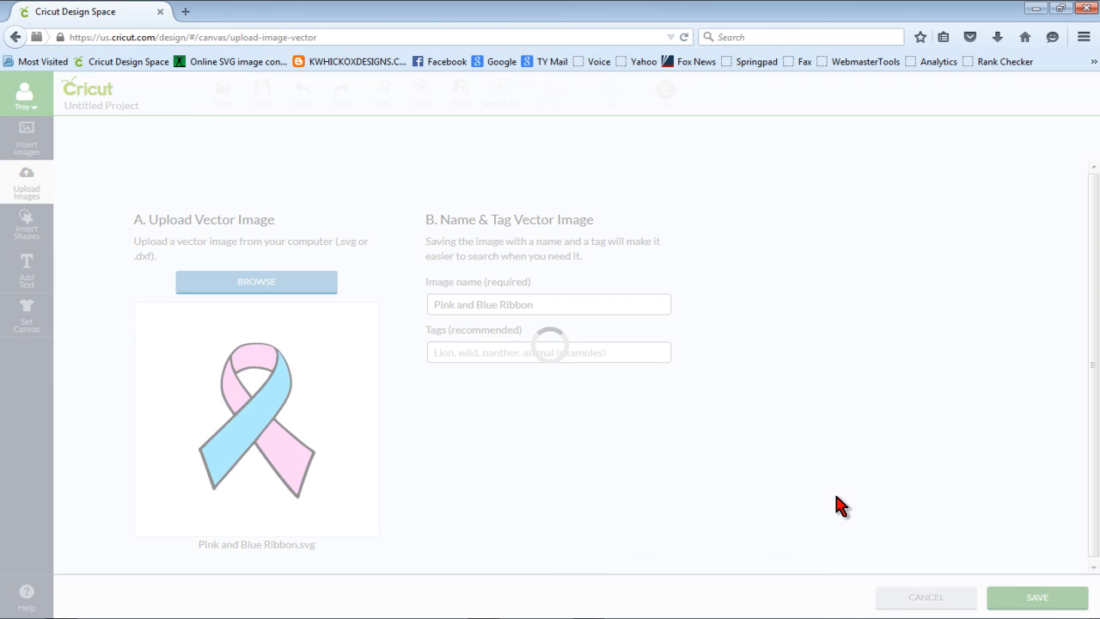
left_click(1037, 597)
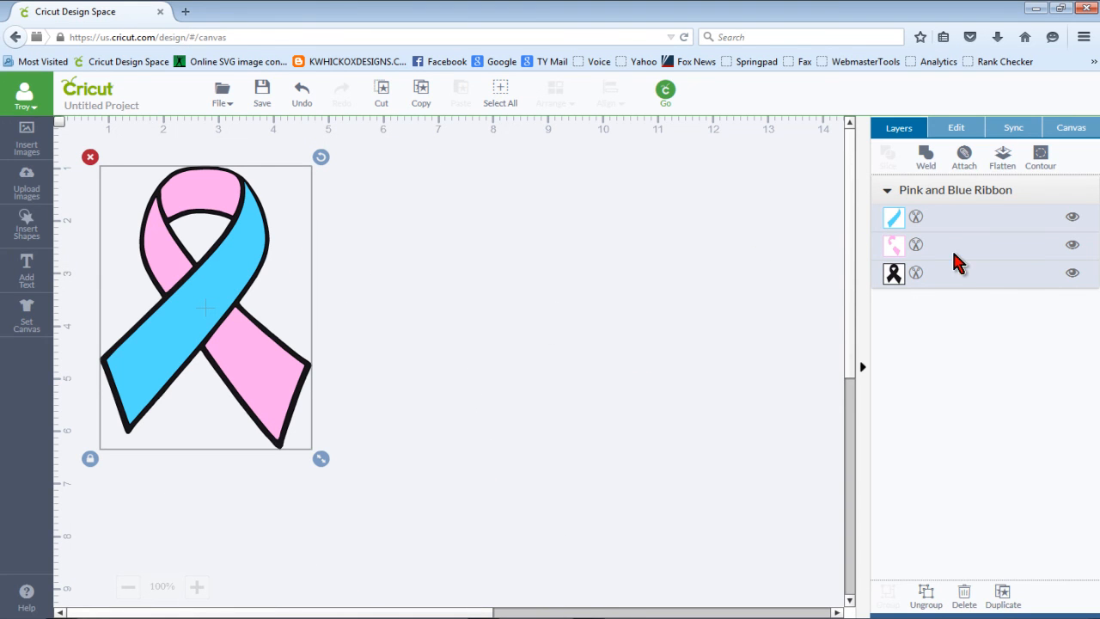
mouse_move(945, 295)
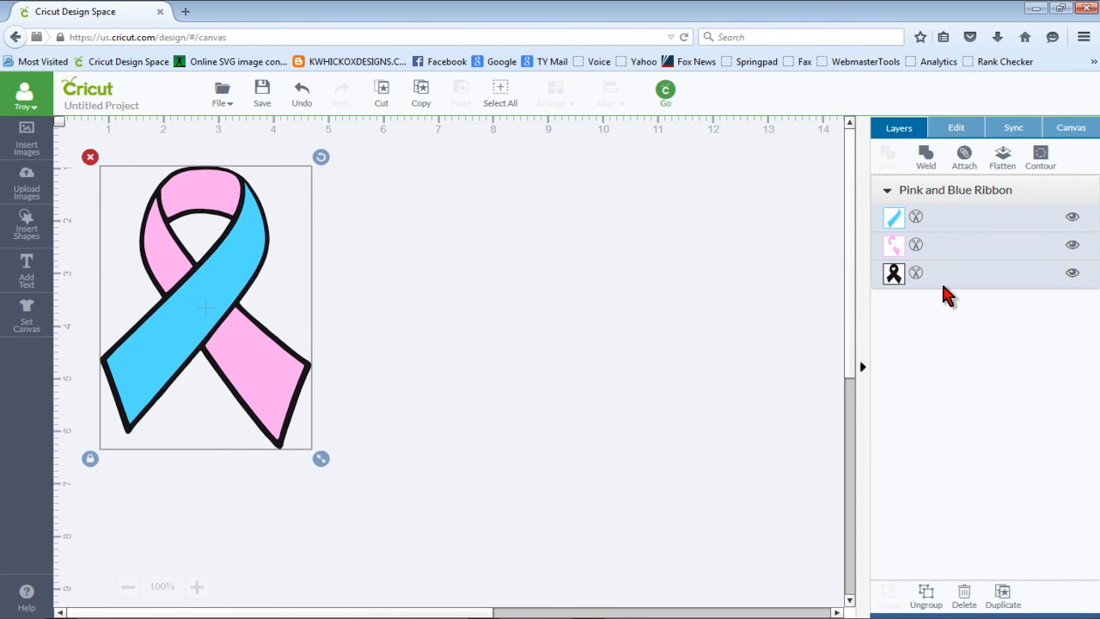